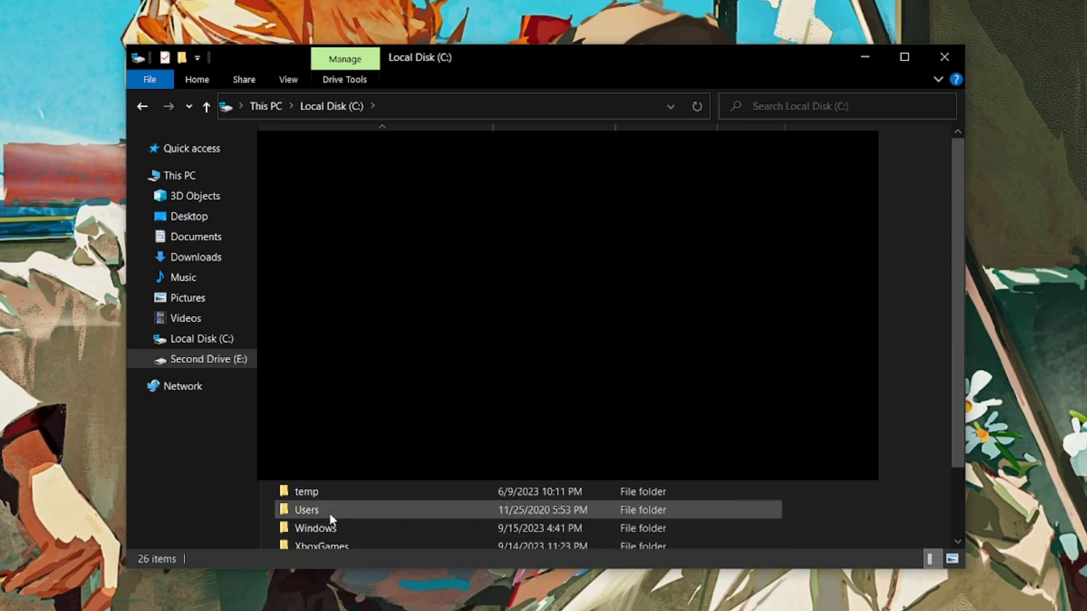
Step: Navigate into the user profile's Cyberpunk 2077 saved games and select every save file
double_click(306, 511)
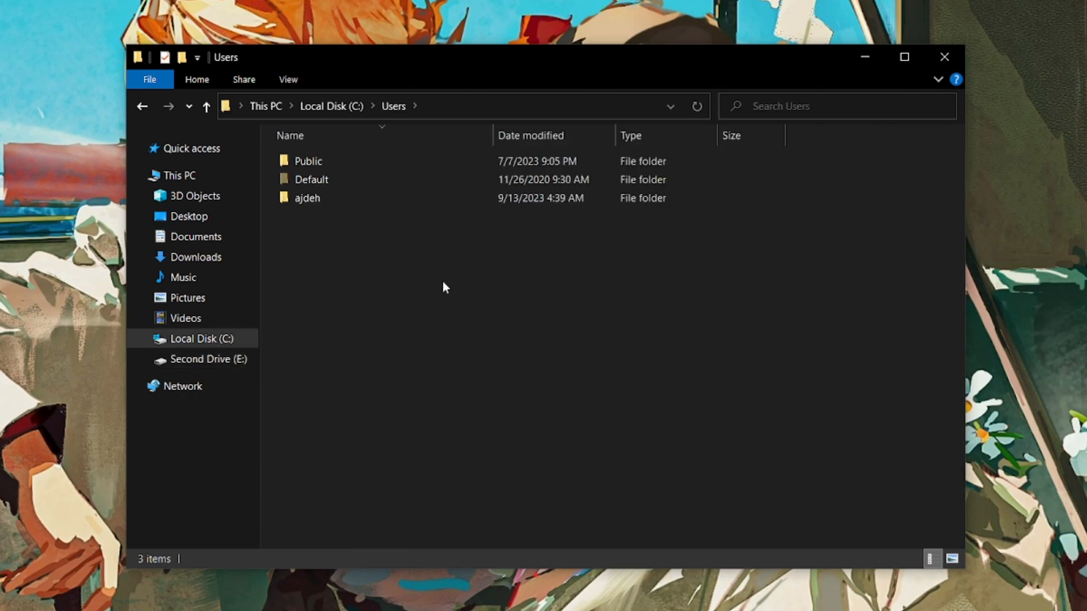
double_click(307, 197)
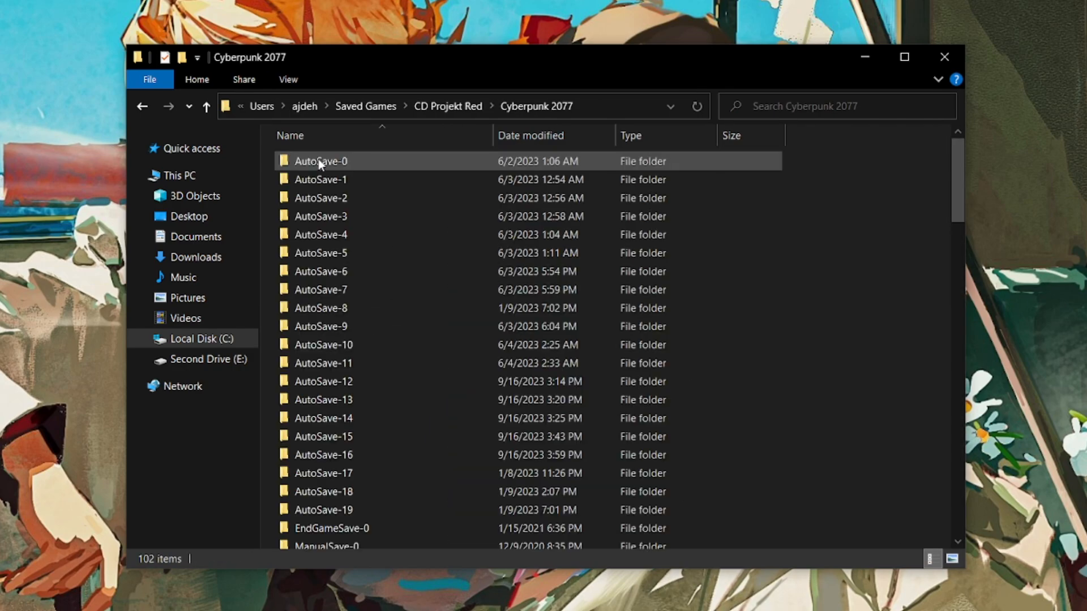
scroll("down", 3)
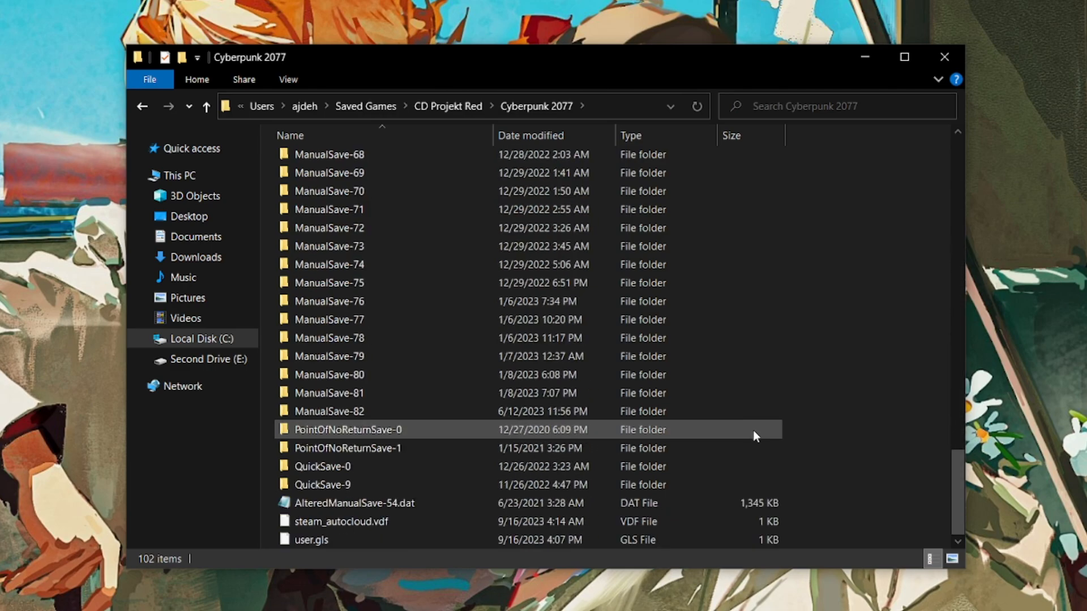
key("ctrl+a")
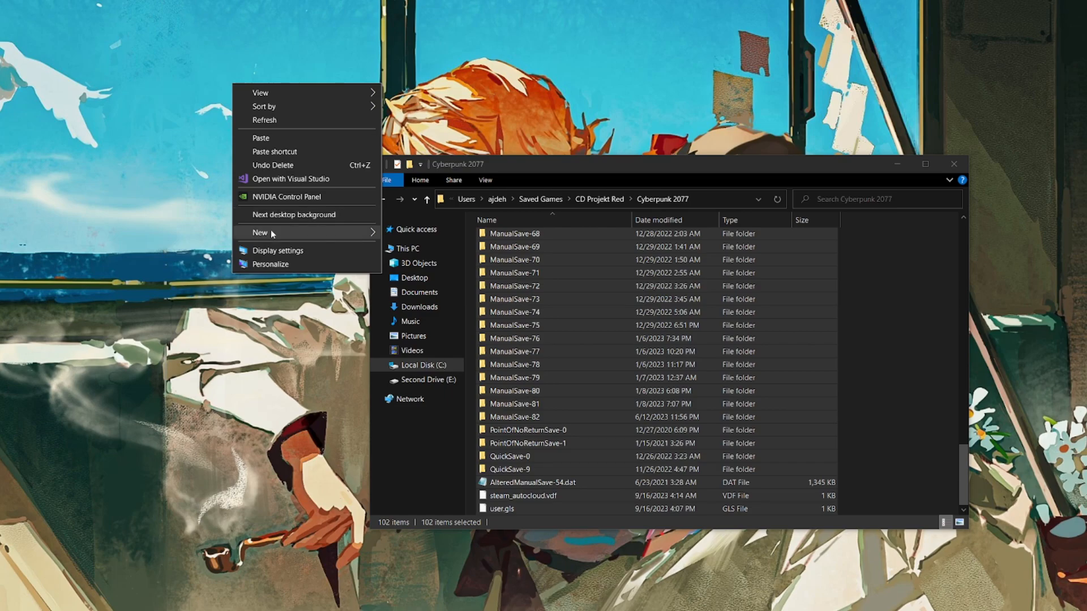
Step: Create a new folder on the desktop to hold the save backups
left_click(260, 232)
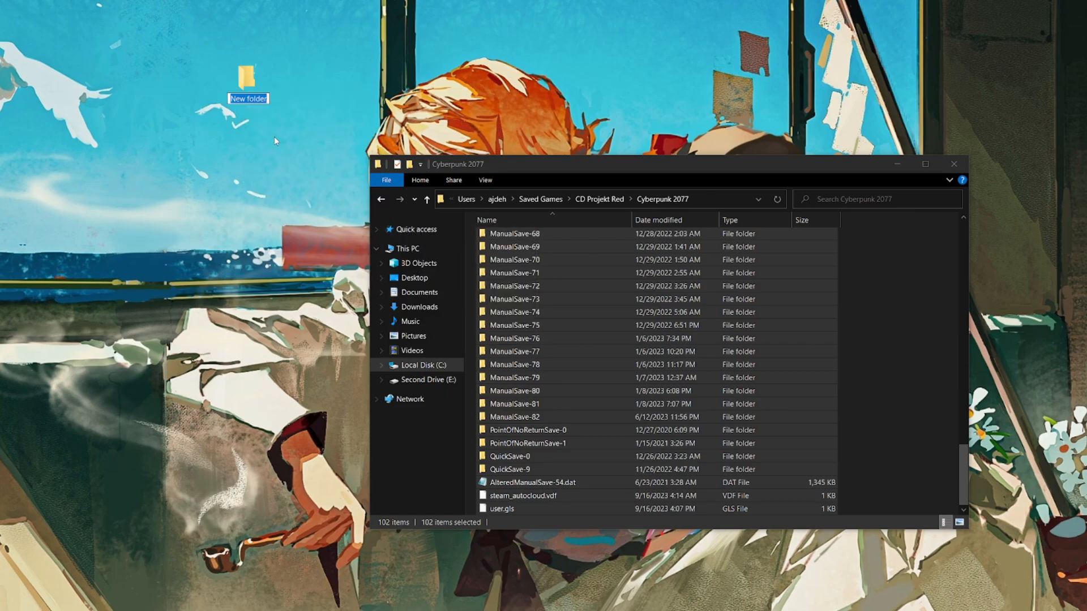
type("S")
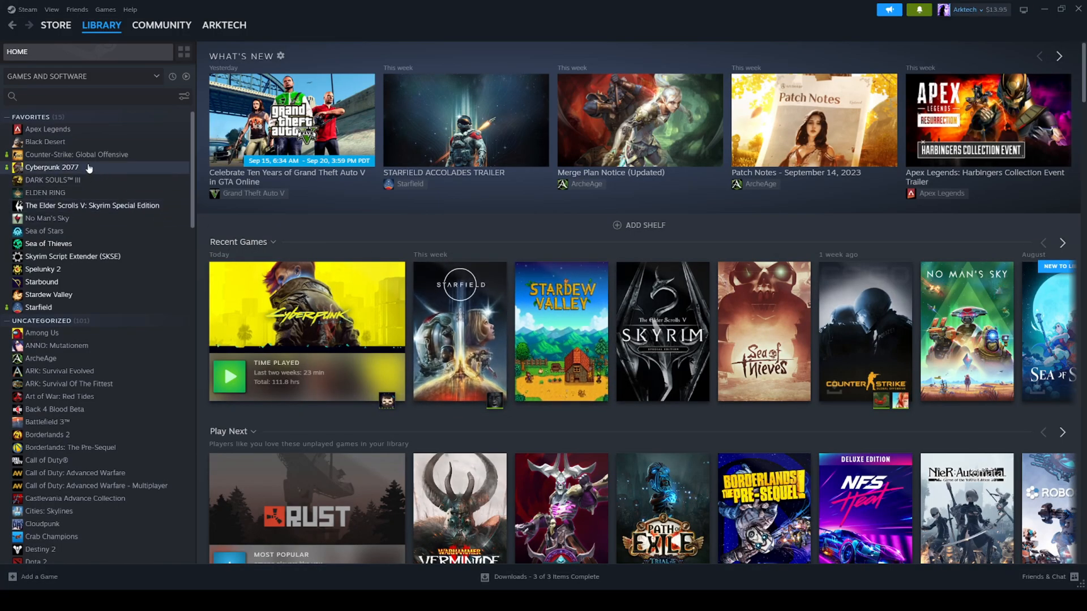
Step: Set Cyberpunk 2077's Steam automatic updates to only update when the game is launched
right_click(51, 168)
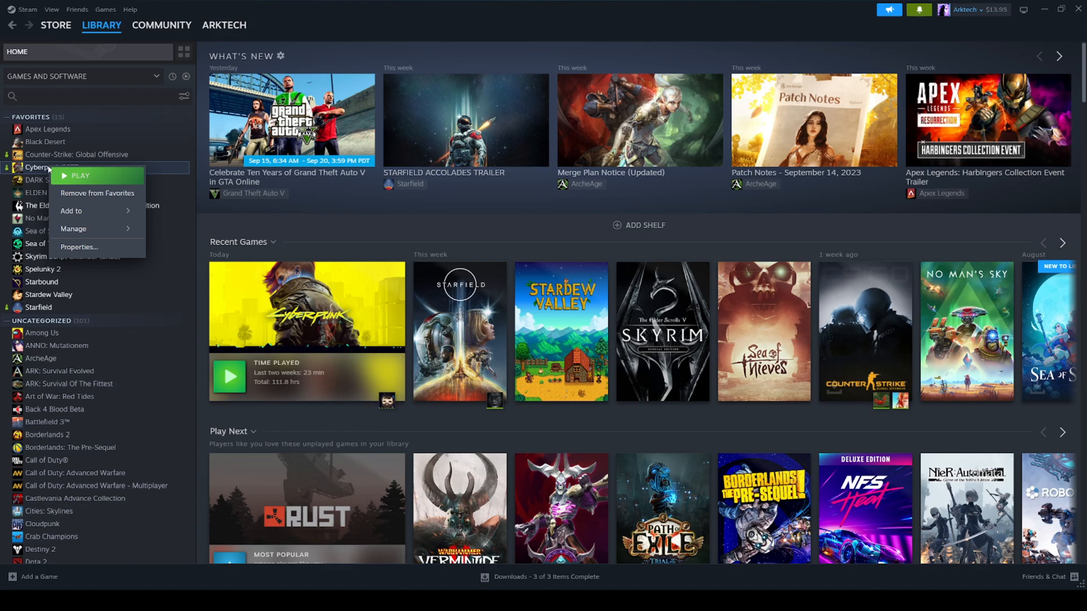
left_click(78, 248)
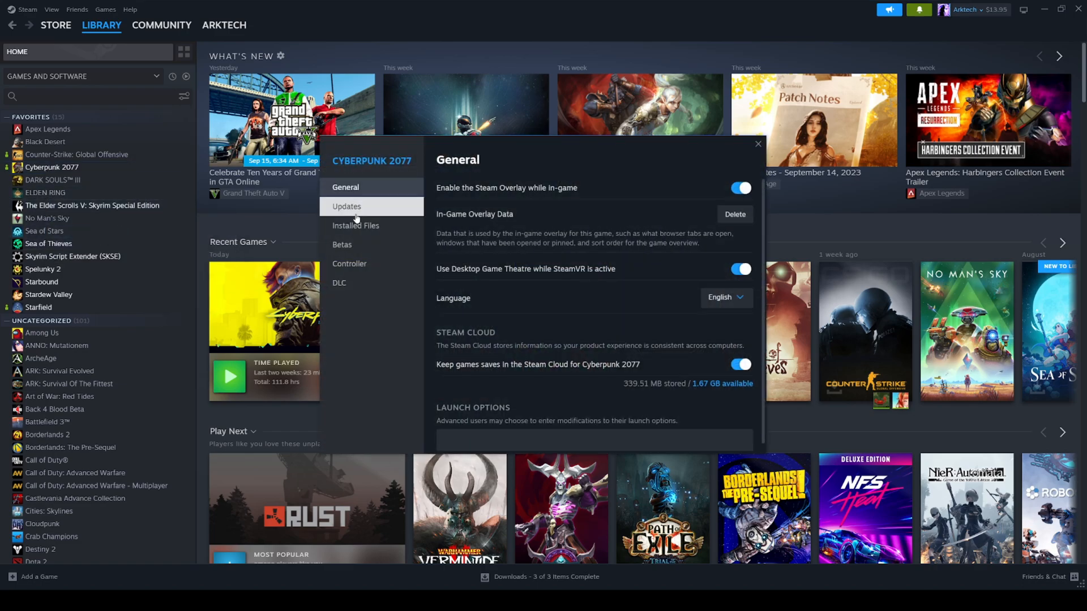
left_click(346, 206)
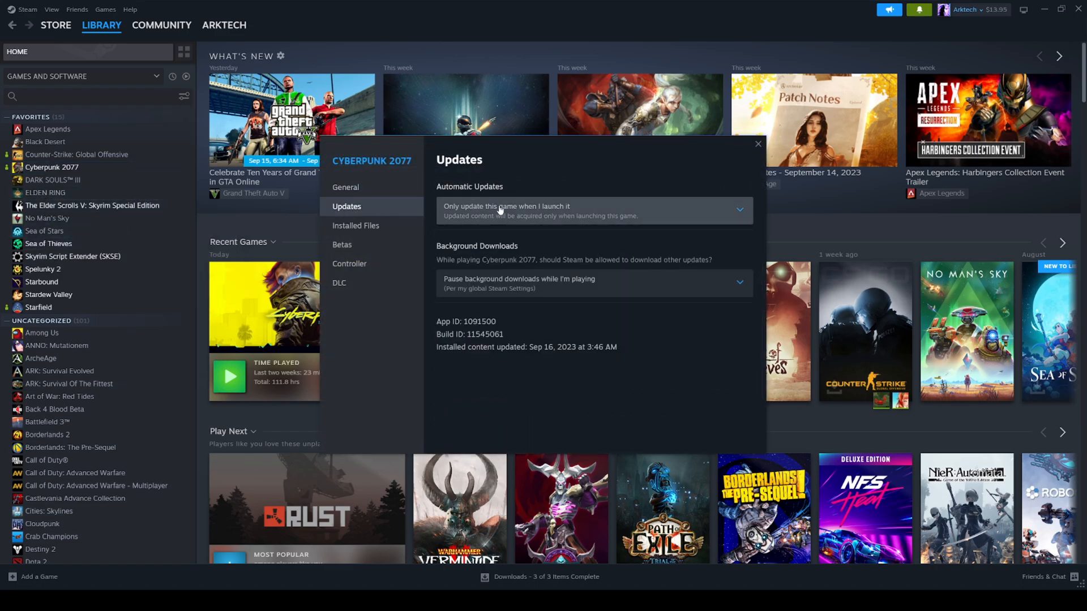
left_click(592, 211)
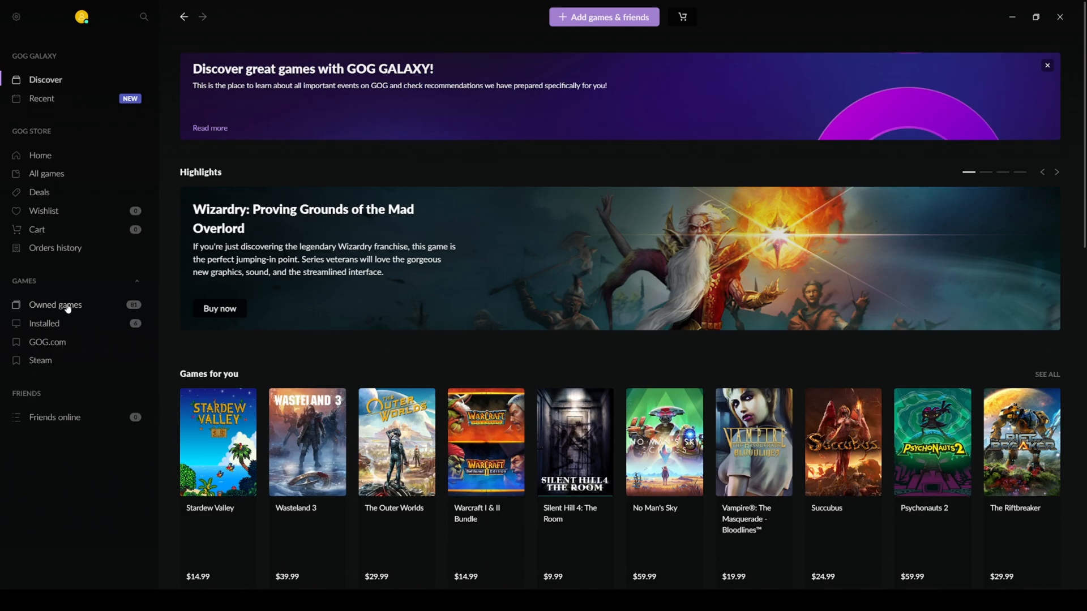
Step: Show owned games and bring up Cyberpunk 2077's installation configuration
left_click(55, 305)
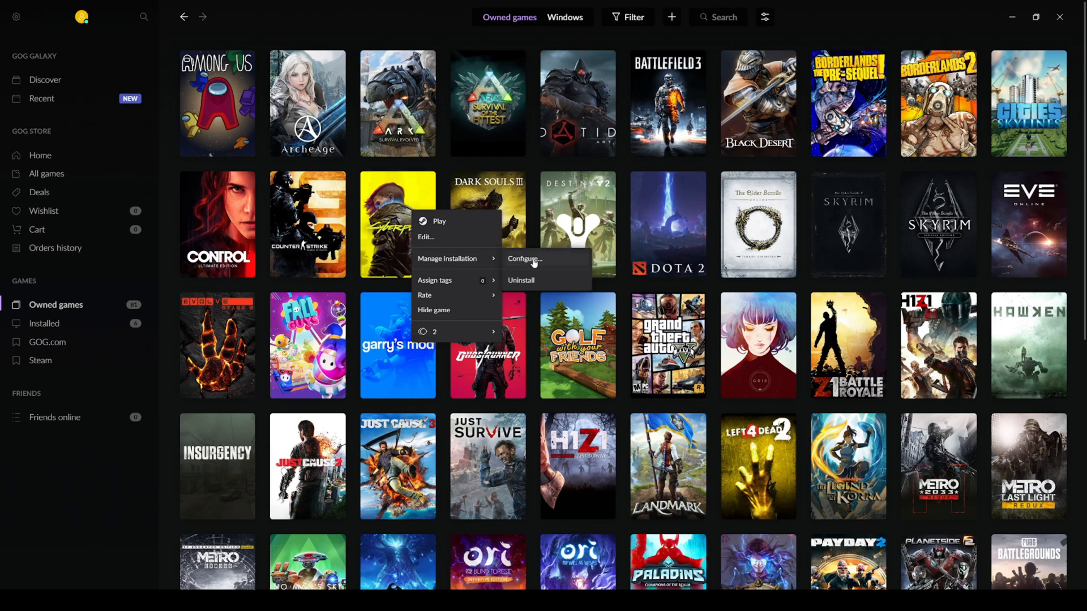
left_click(524, 258)
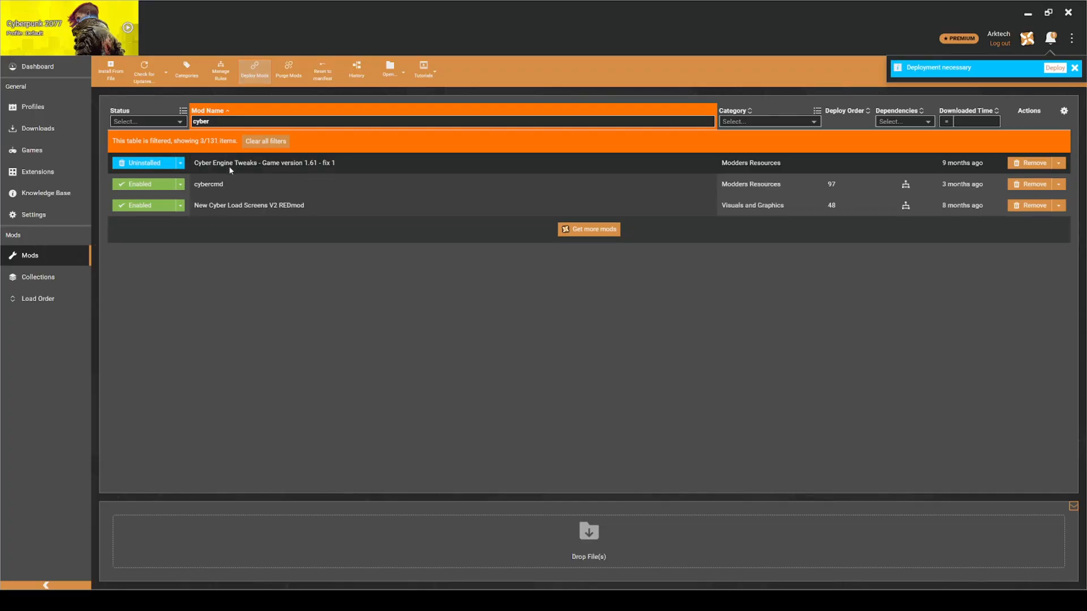
Step: View the Cyber Engine Tweaks mod's downloadable files on Nexus Mods
left_click(1073, 67)
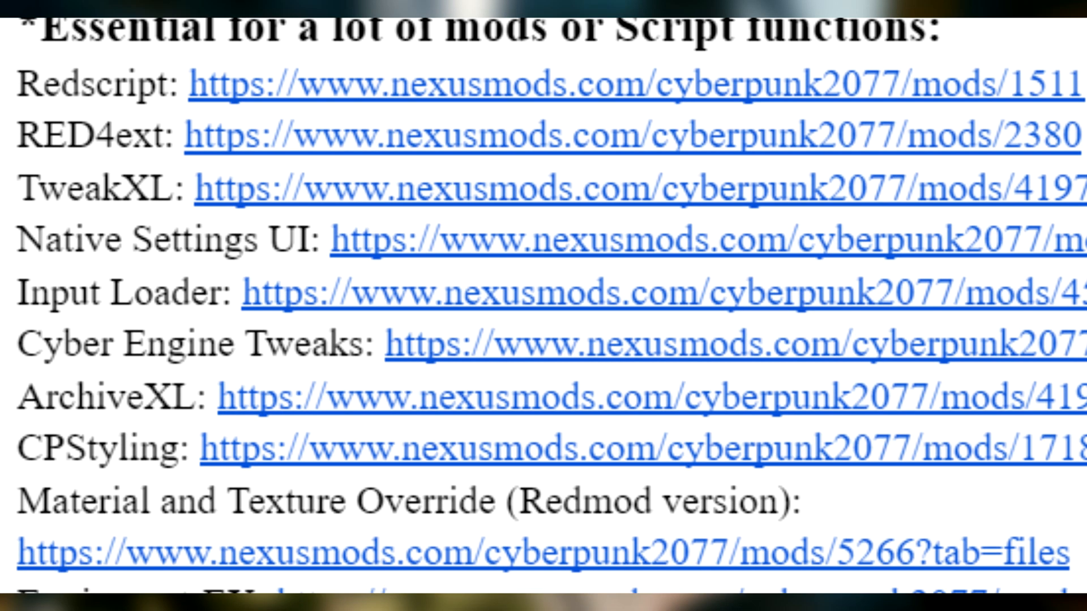
scroll("down", 3)
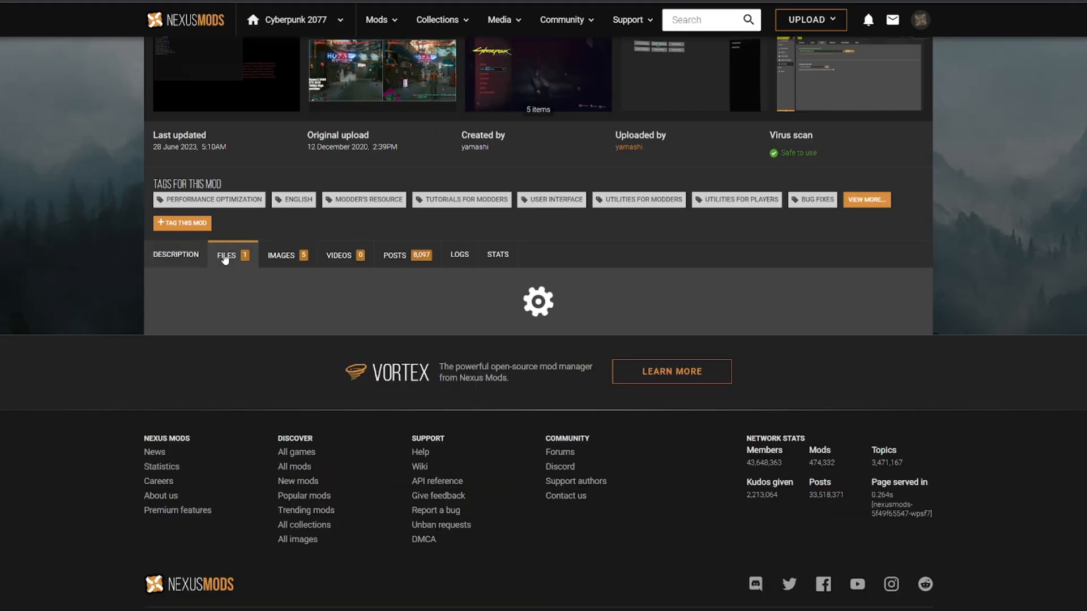
left_click(227, 255)
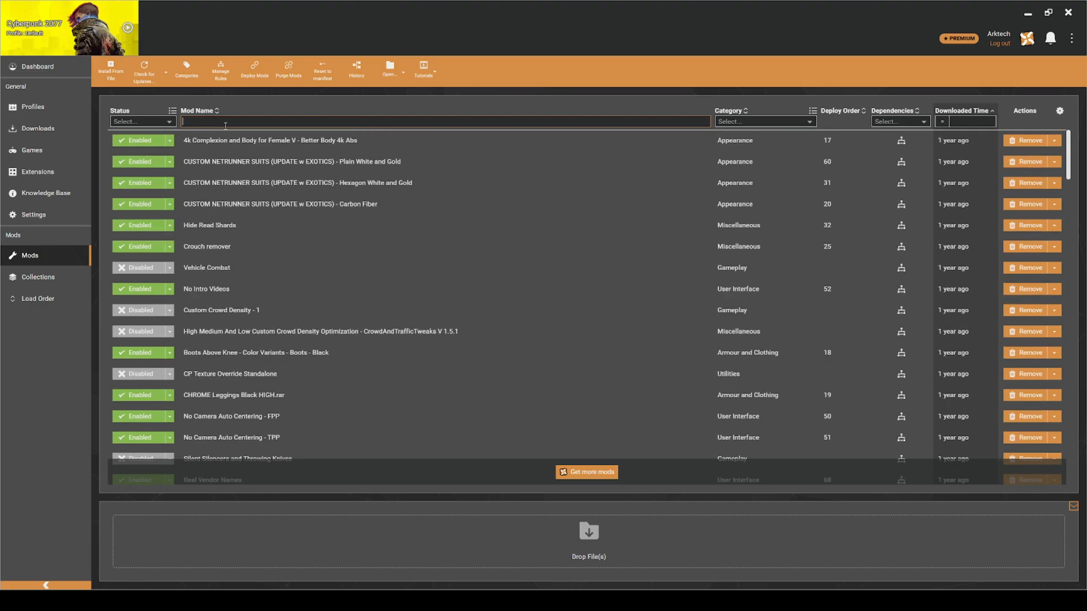
Step: Filter mods by 'cyber' and view Cyber Engine Tweaks on its Nexus Mods files page
type("cyber")
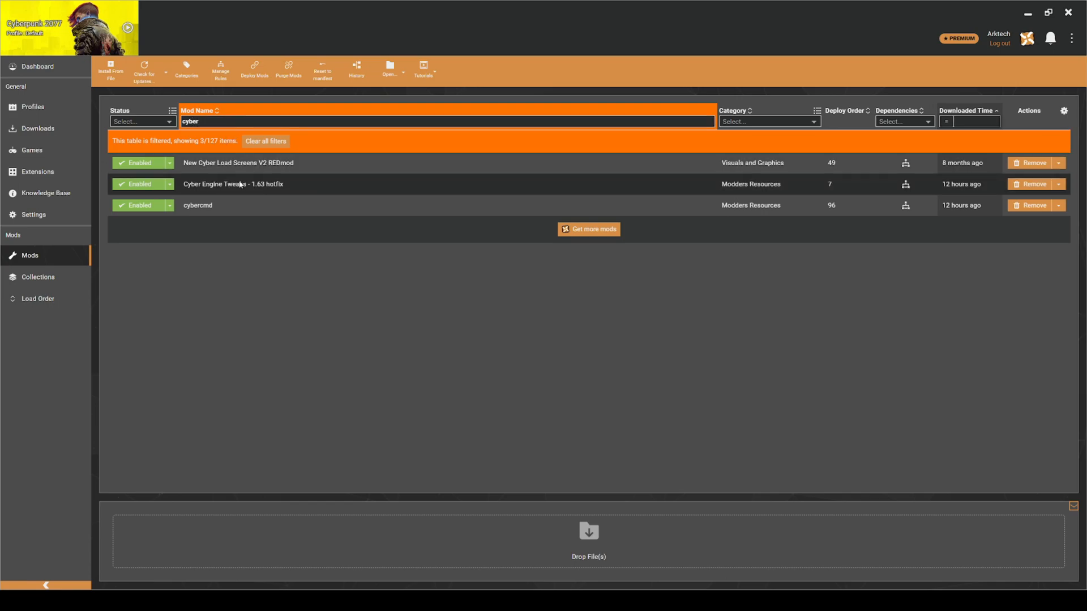
right_click(234, 183)
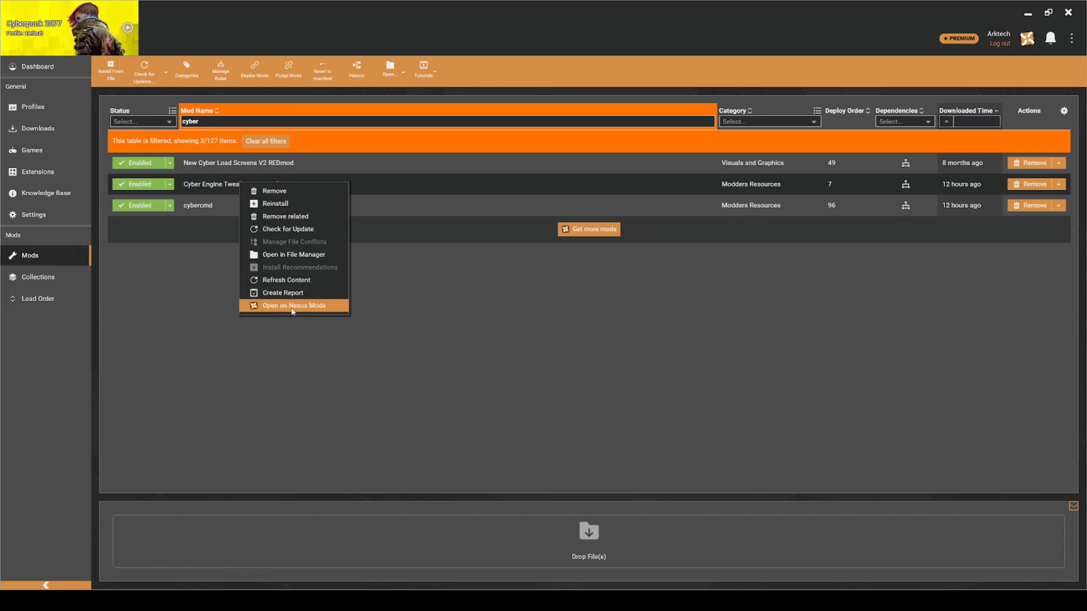
left_click(294, 305)
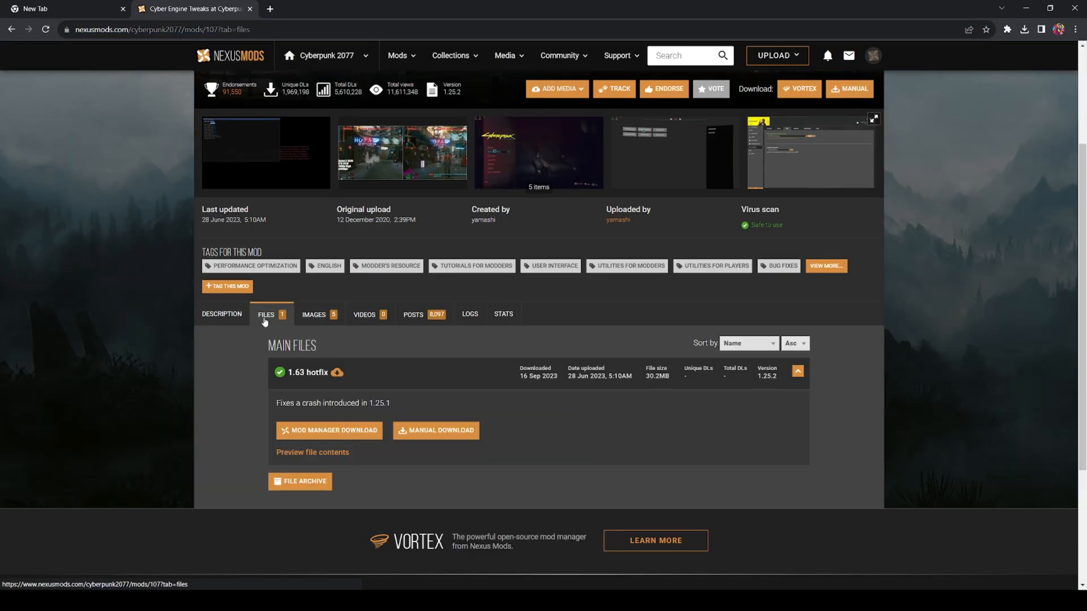
scroll("down", 3)
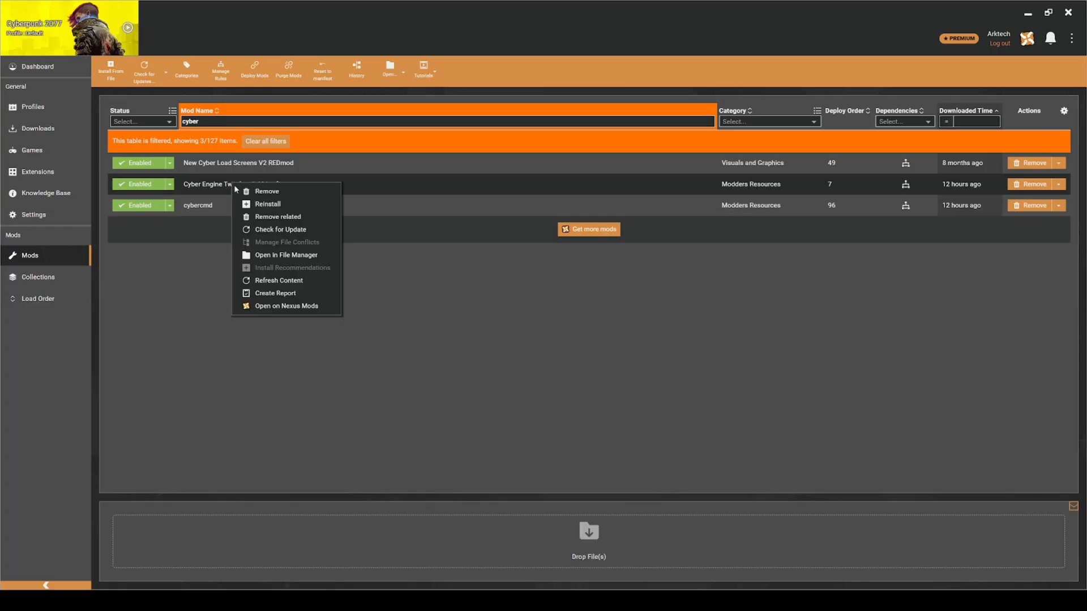
Step: Remove the Cyber Engine Tweaks mod together with its archive
left_click(268, 192)
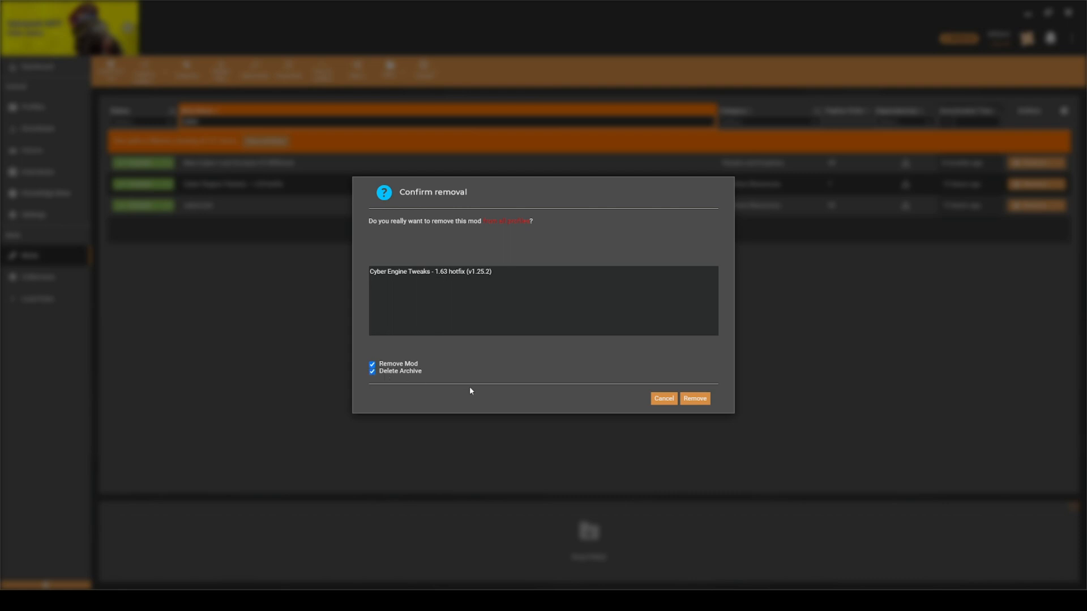
left_click(693, 399)
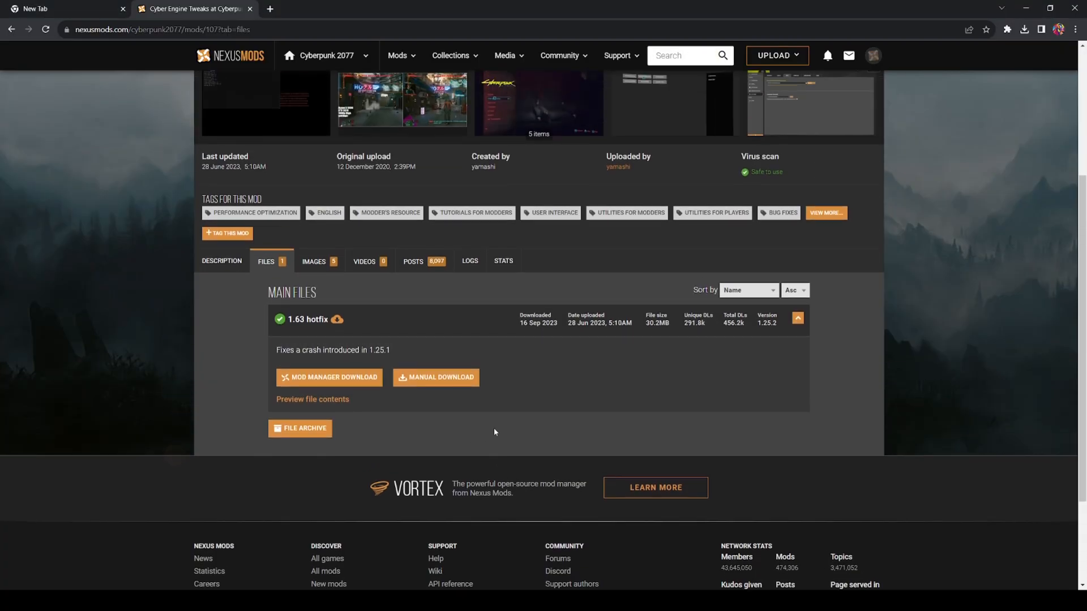
Step: Download, install and enable the Cyber Engine Tweaks 1.63 hotfix, ending on the dashboard
left_click(329, 378)
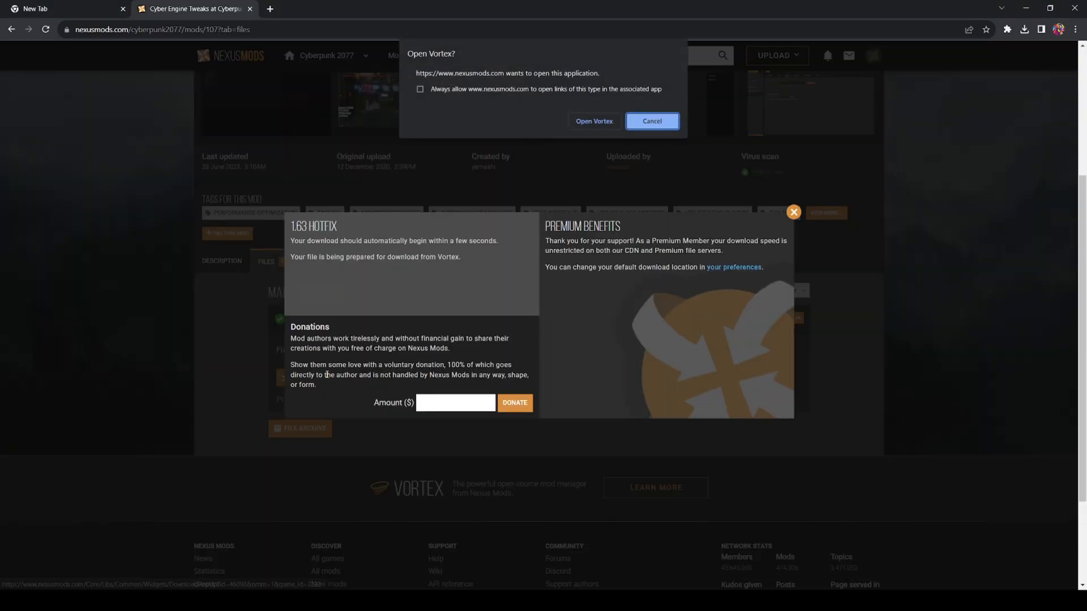
left_click(650, 121)
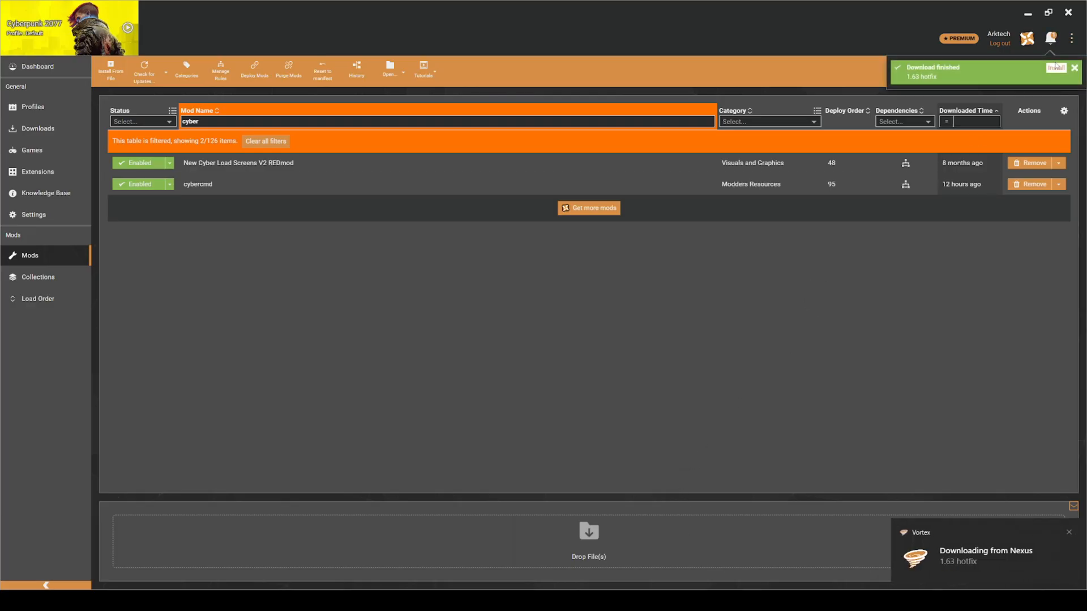
left_click(1055, 66)
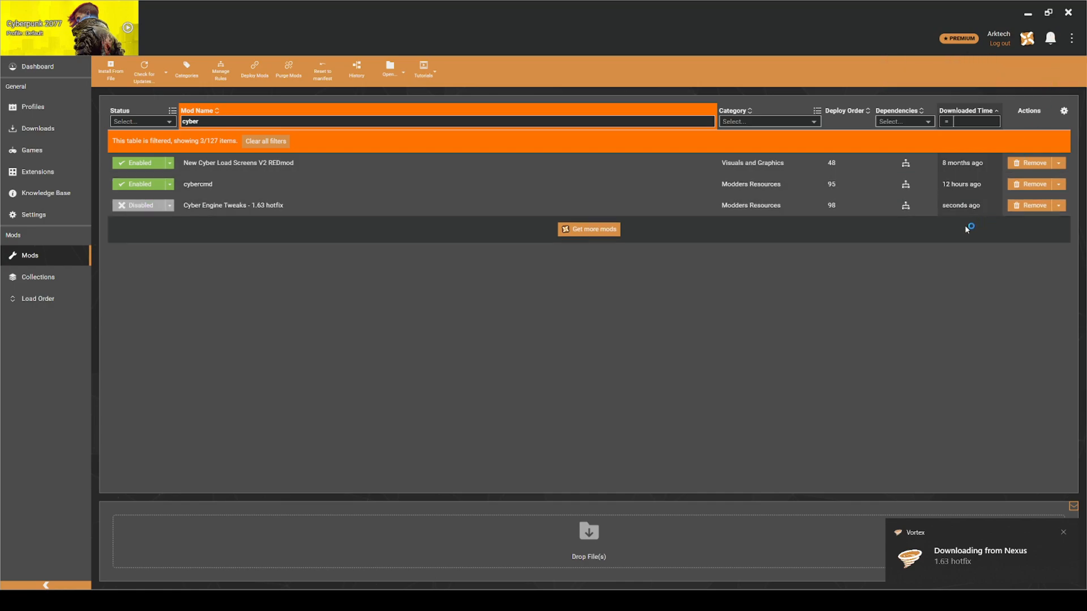
left_click(139, 205)
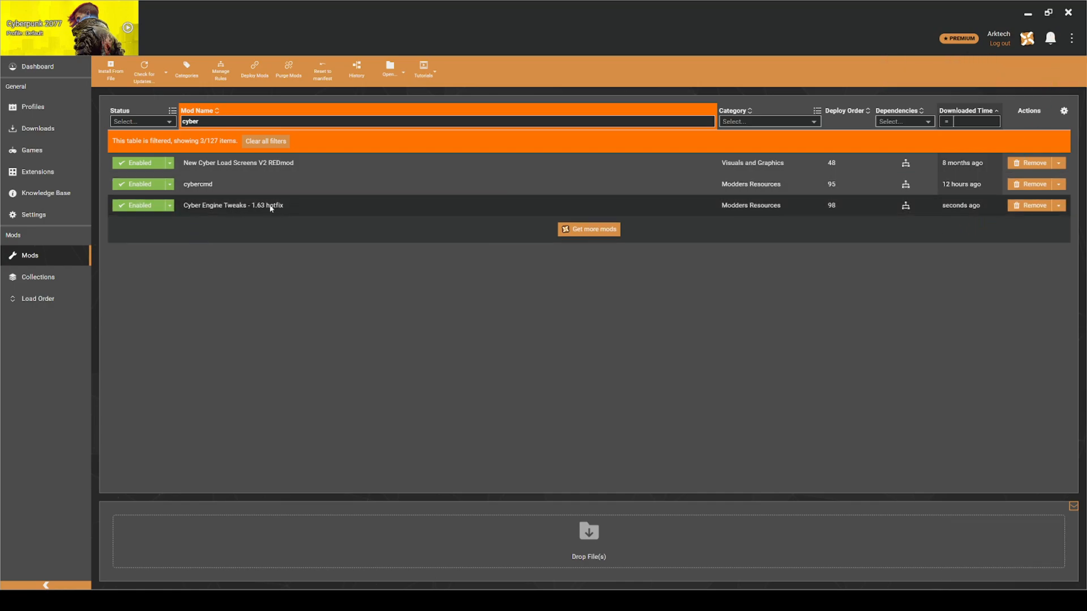
mouse_move(218, 213)
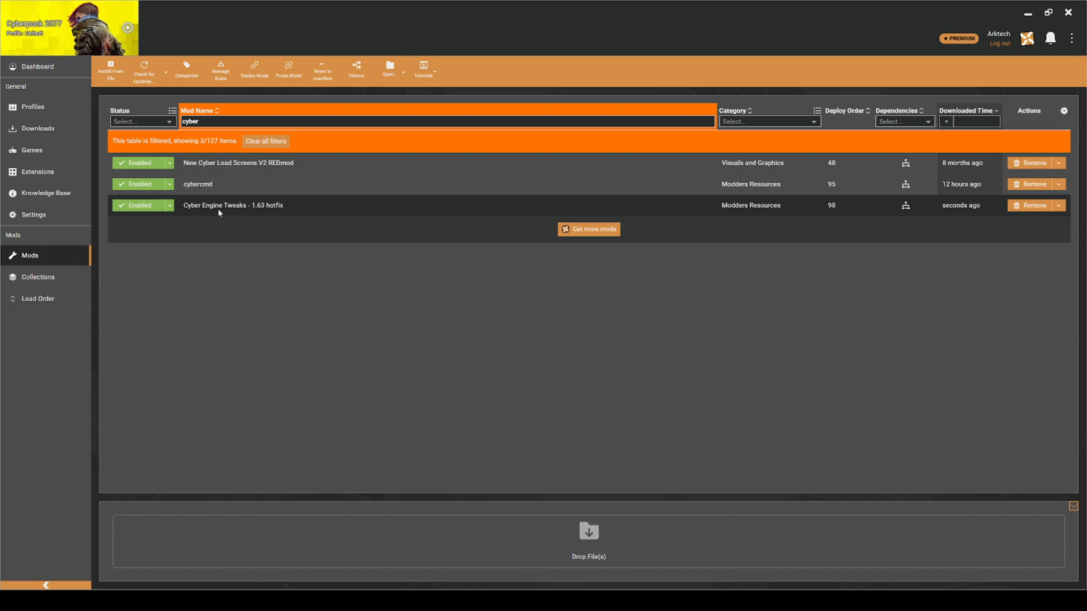
mouse_move(218, 214)
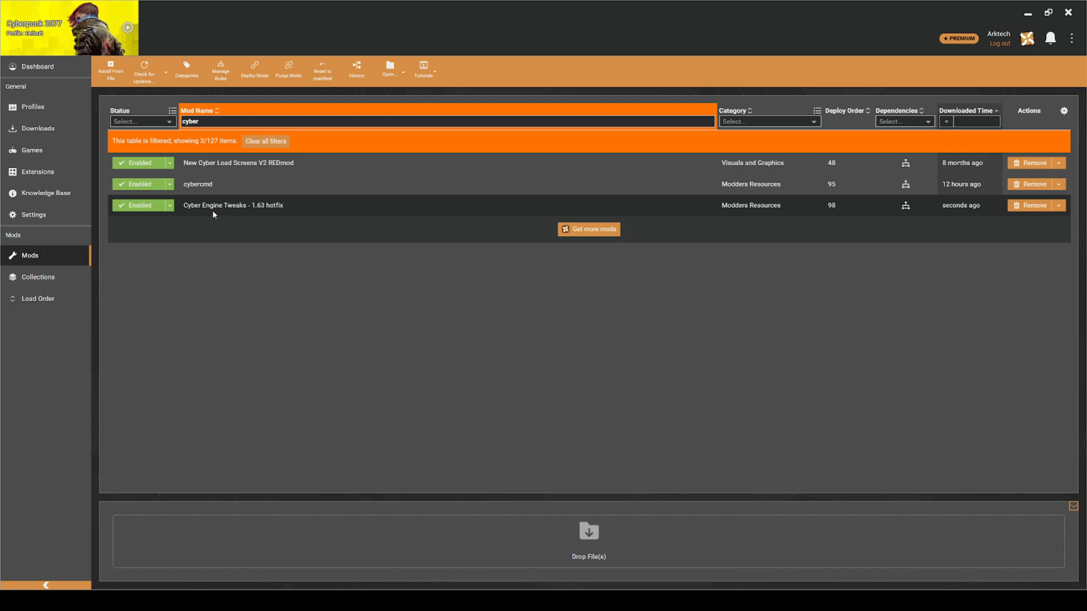
left_click(37, 67)
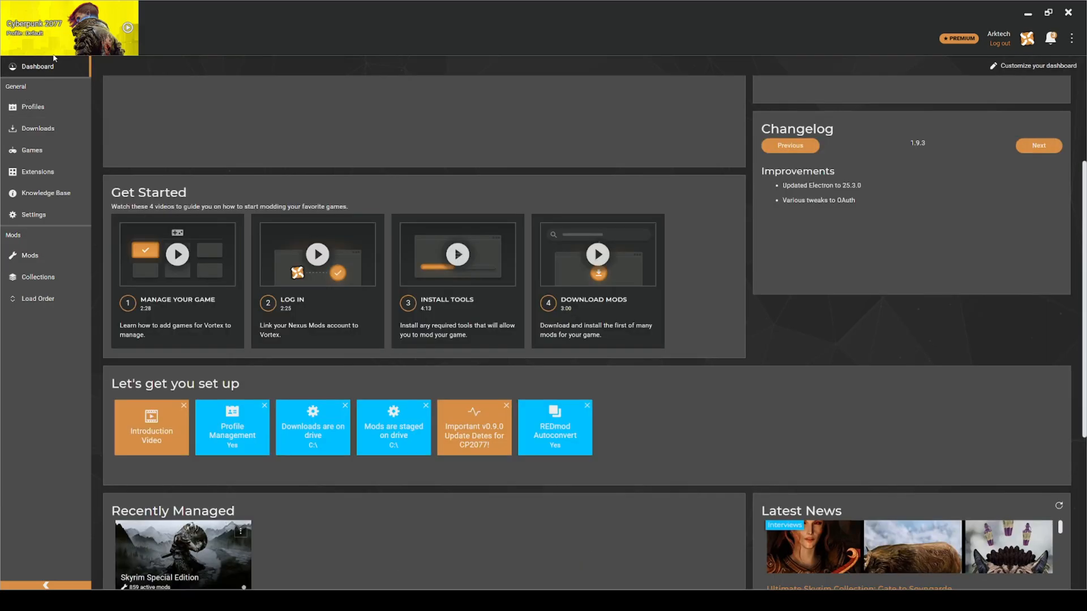
mouse_move(44, 75)
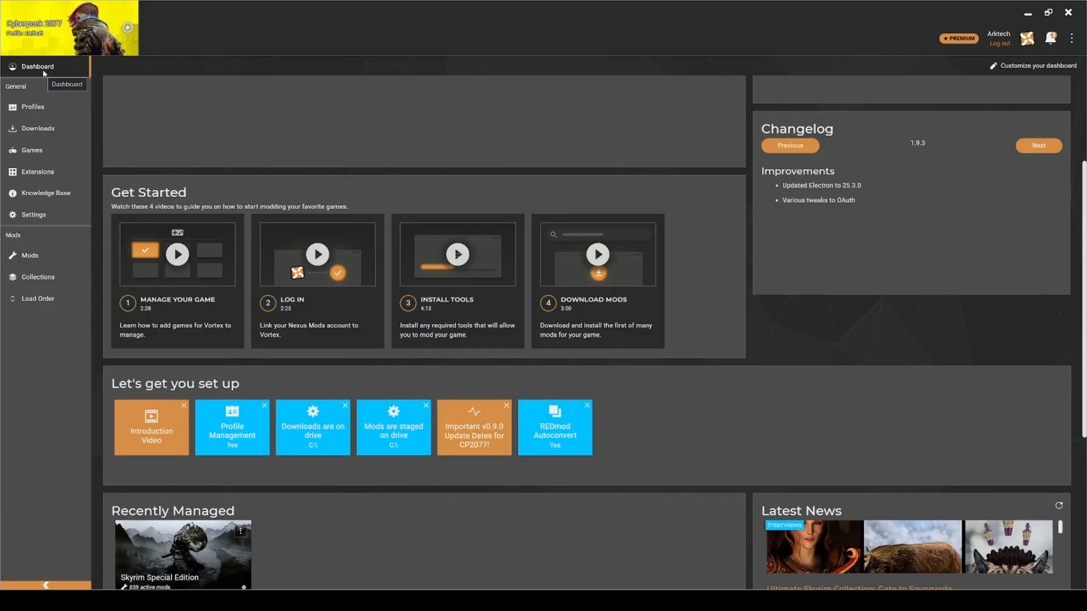
mouse_move(600, 433)
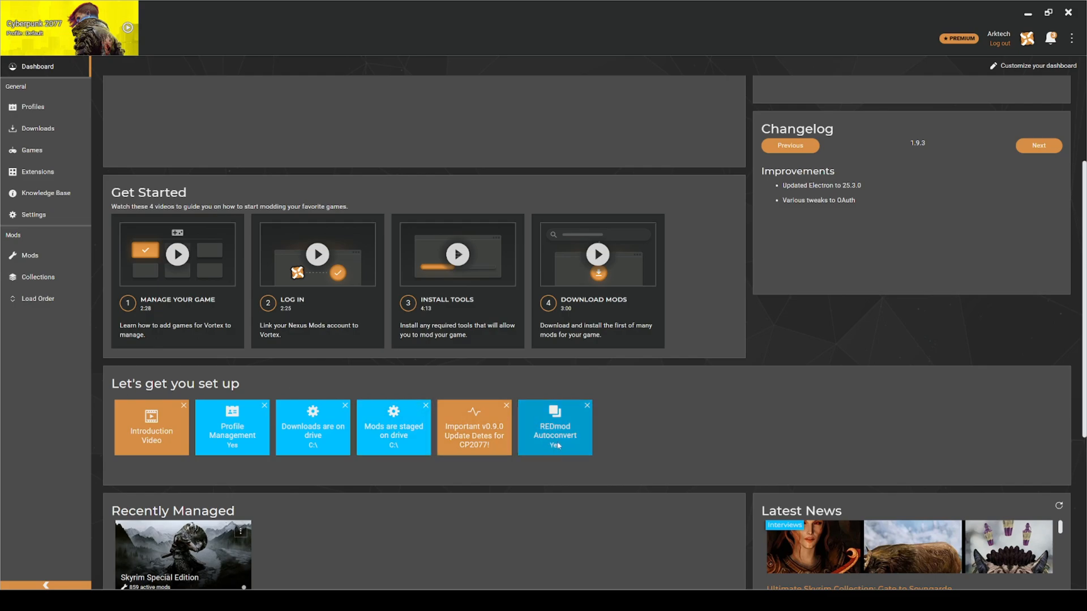
mouse_move(556, 452)
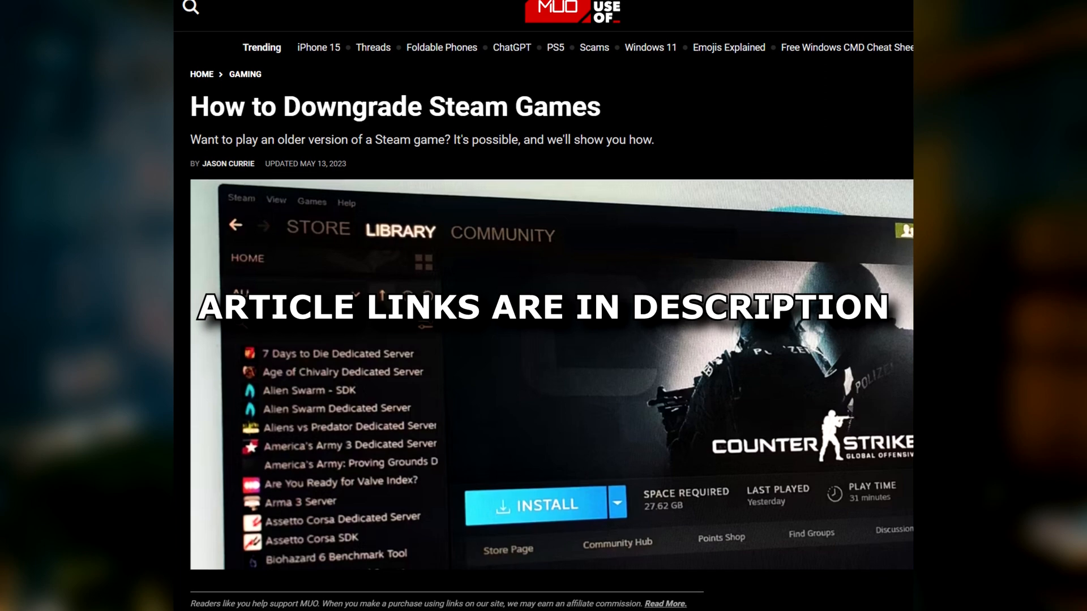
Step: Scroll down through the MakeUseOf 'How to Downgrade Steam Games' article
scroll("down", 3)
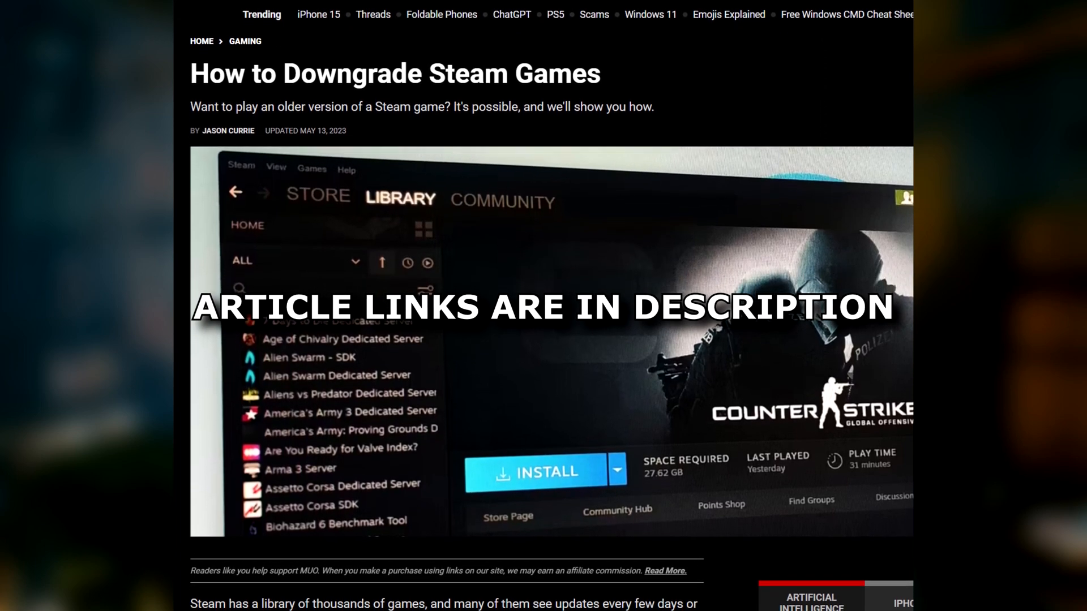
scroll("down", 3)
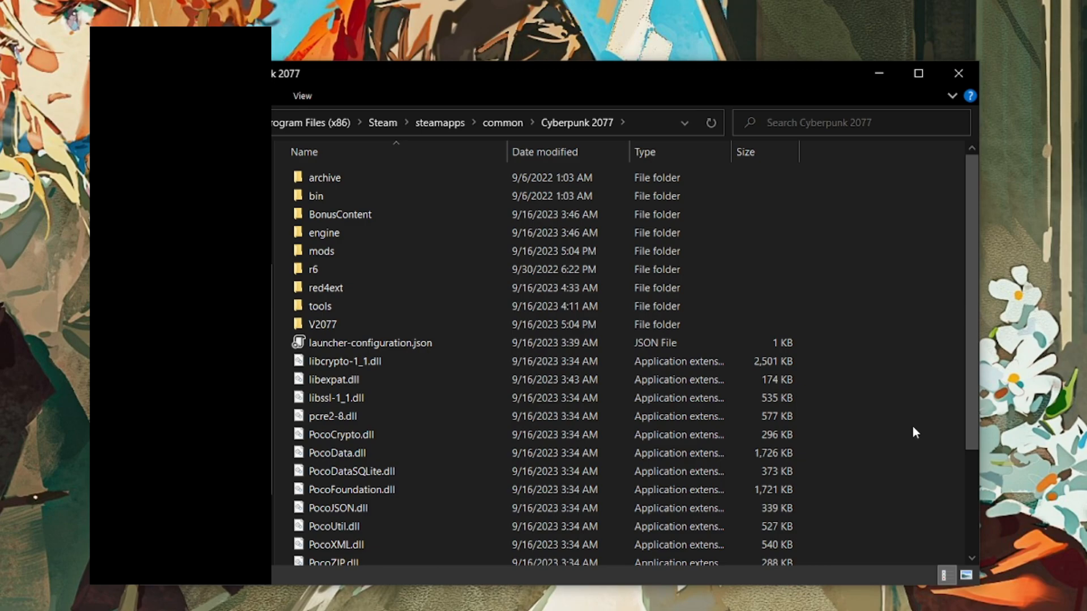
Step: Select the game install files and enter the Cyberpunk Backup folder on drive E:
key("ctrl+a")
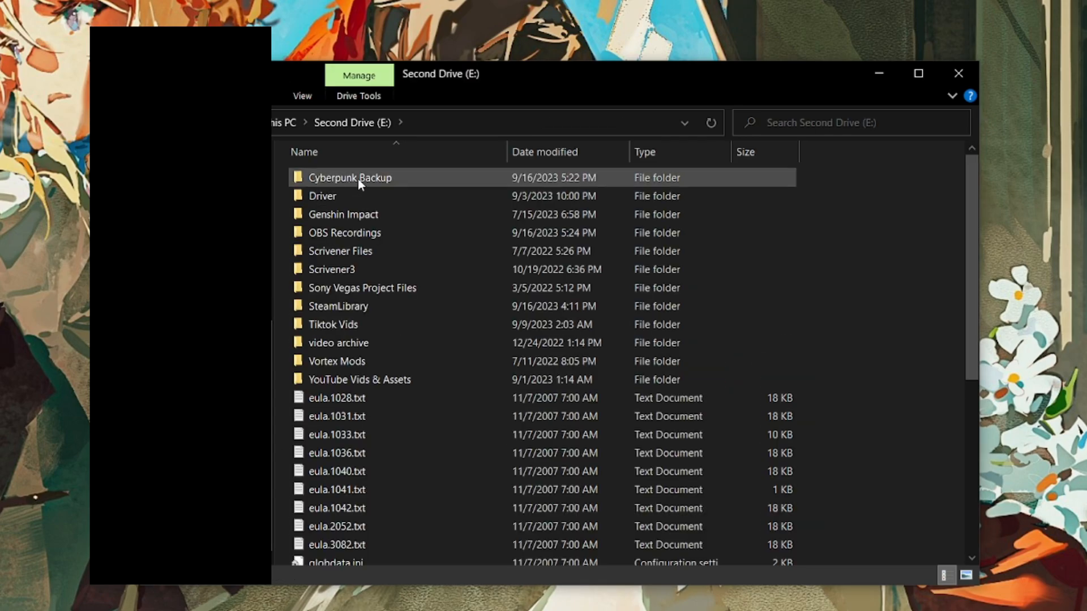
double_click(350, 178)
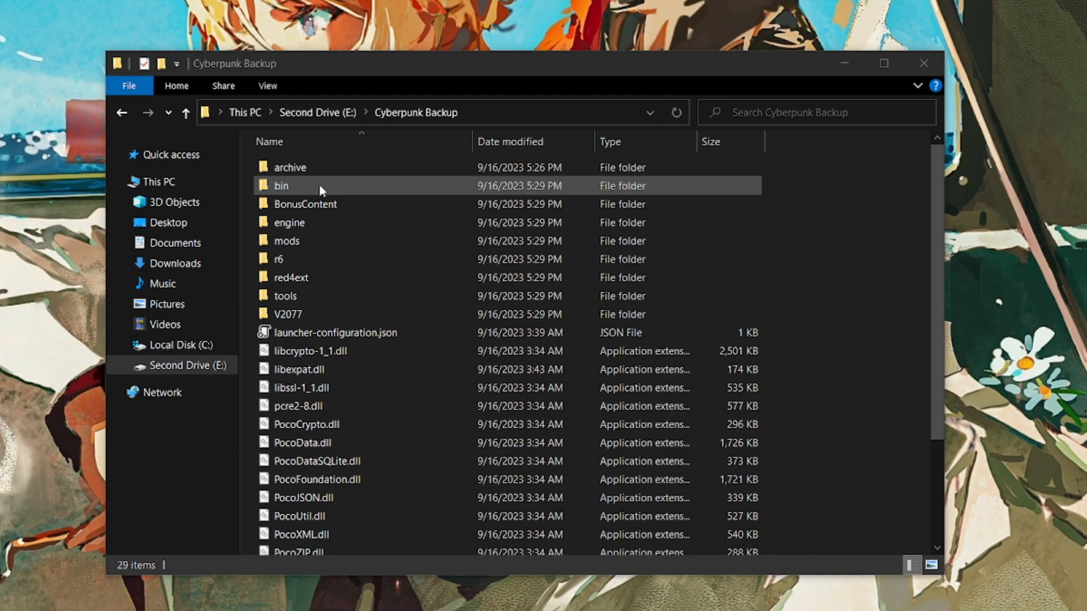
Step: Locate Cyberpunk2077.exe in the backup's bin\x64 folder and start a new Vortex tool
double_click(281, 186)
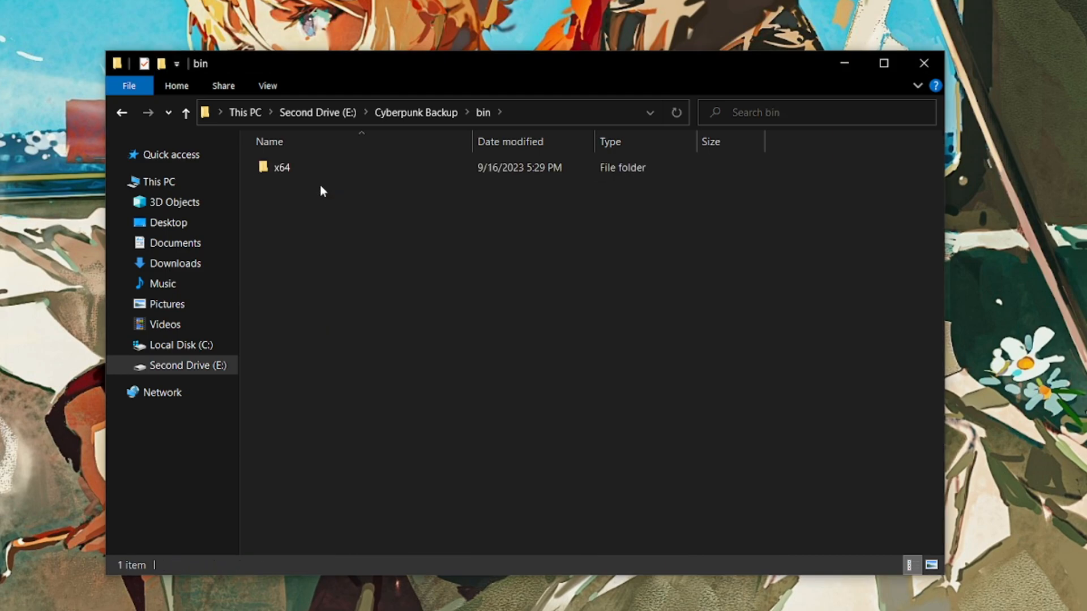
double_click(282, 168)
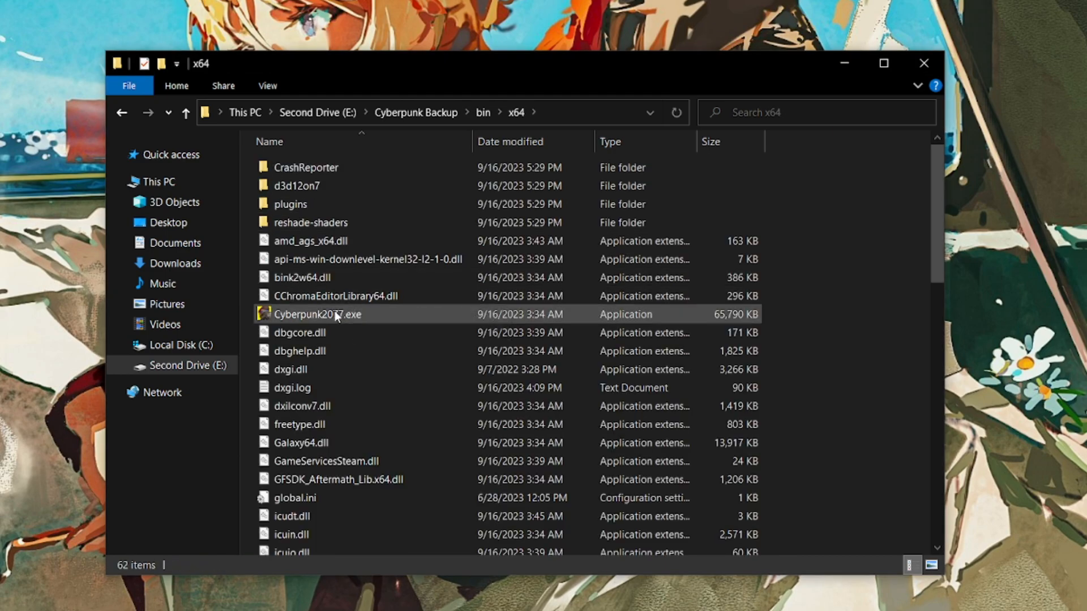
left_click(317, 313)
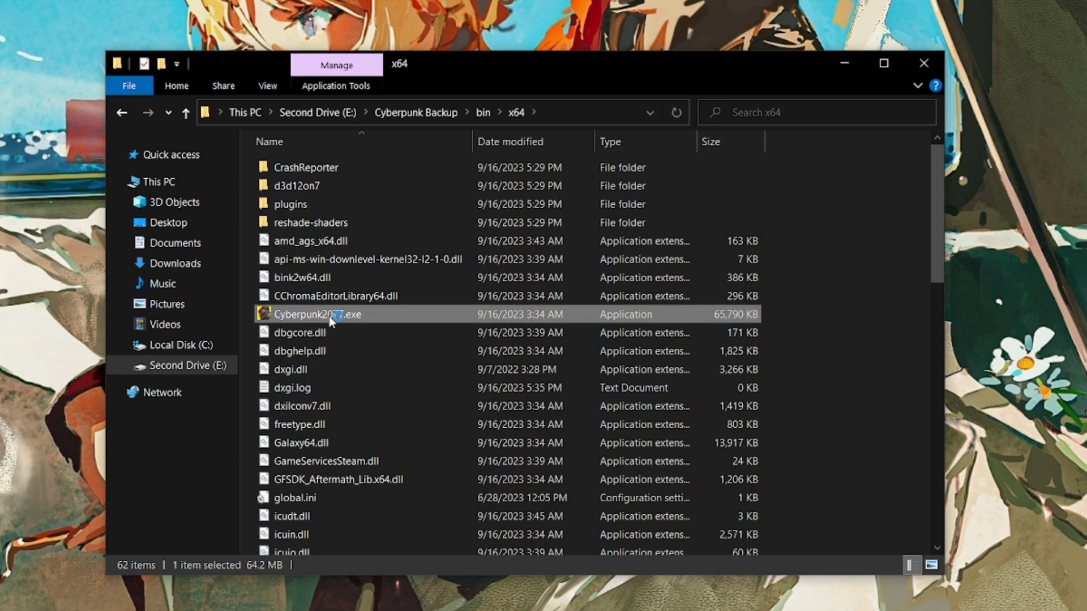
double_click(317, 314)
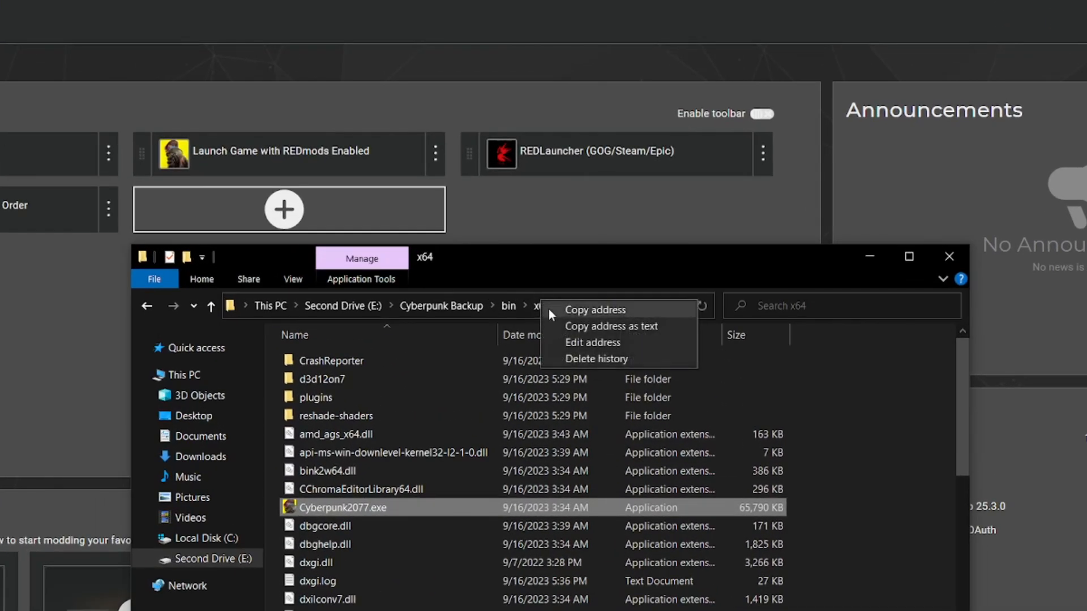
mouse_move(587, 326)
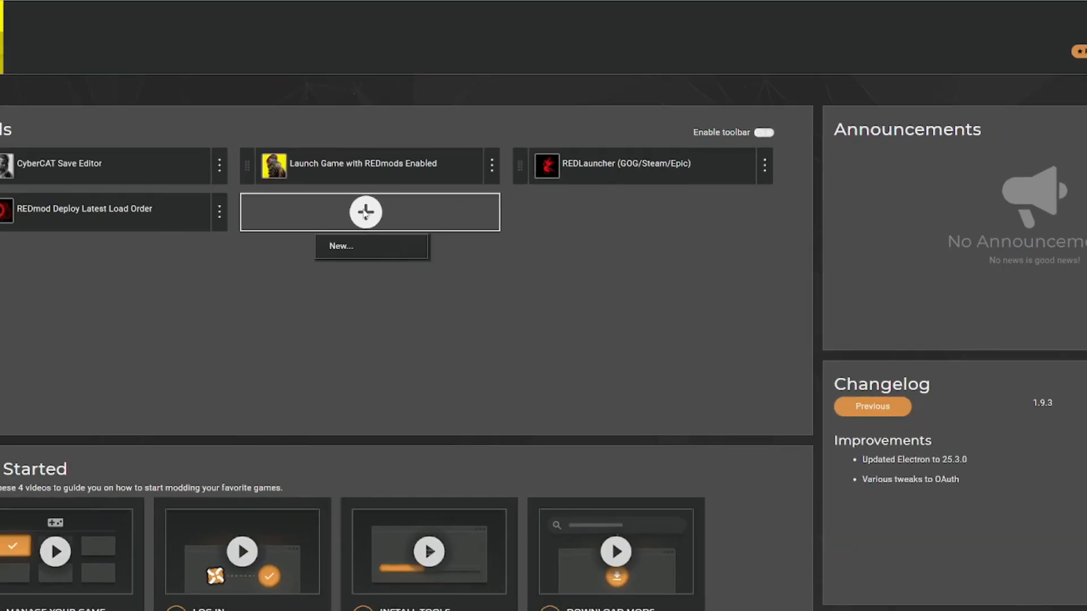
left_click(340, 246)
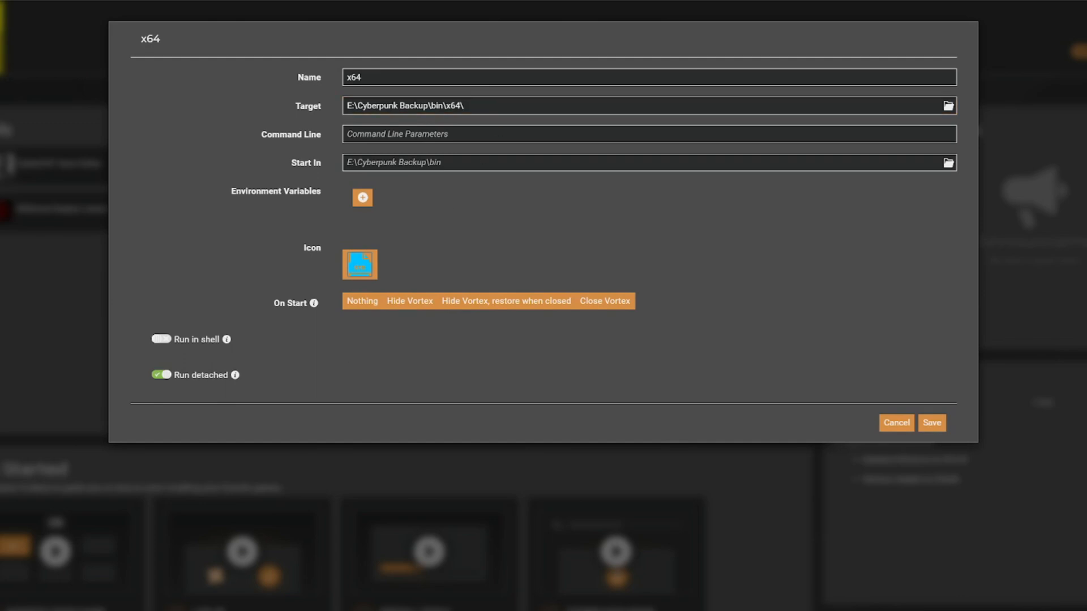
Step: Target the tool at Cyberpunk2077.exe with command line -modded and save it
right_click(395, 461)
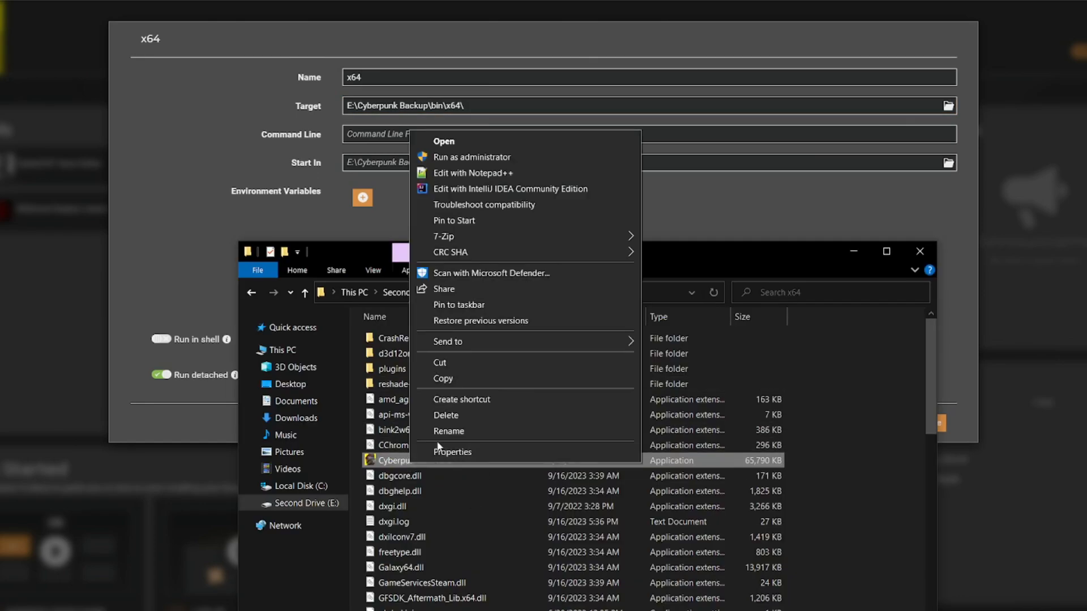
left_click(448, 431)
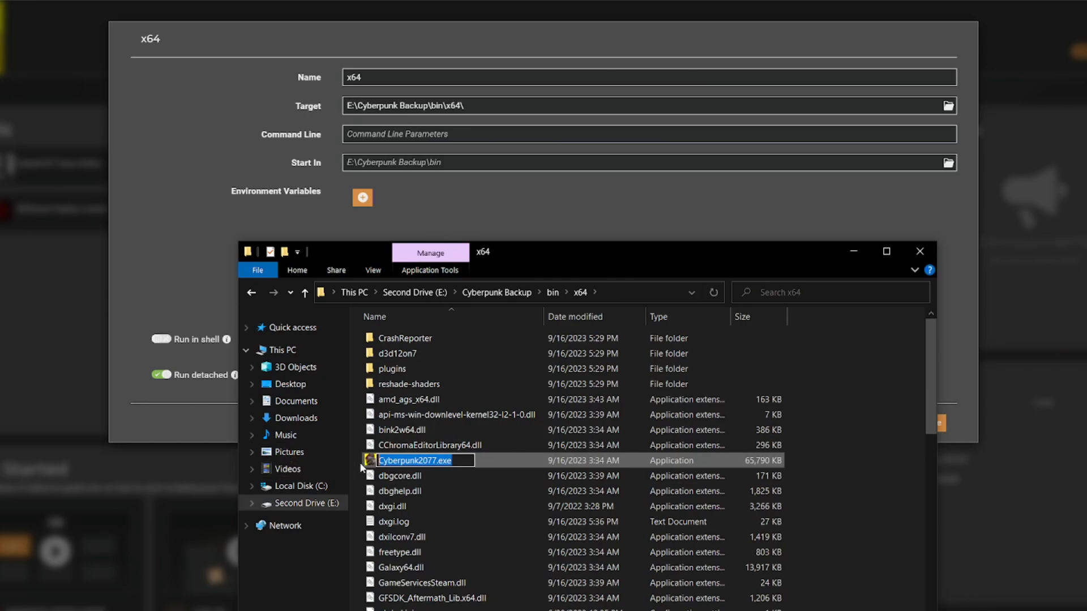
double_click(415, 461)
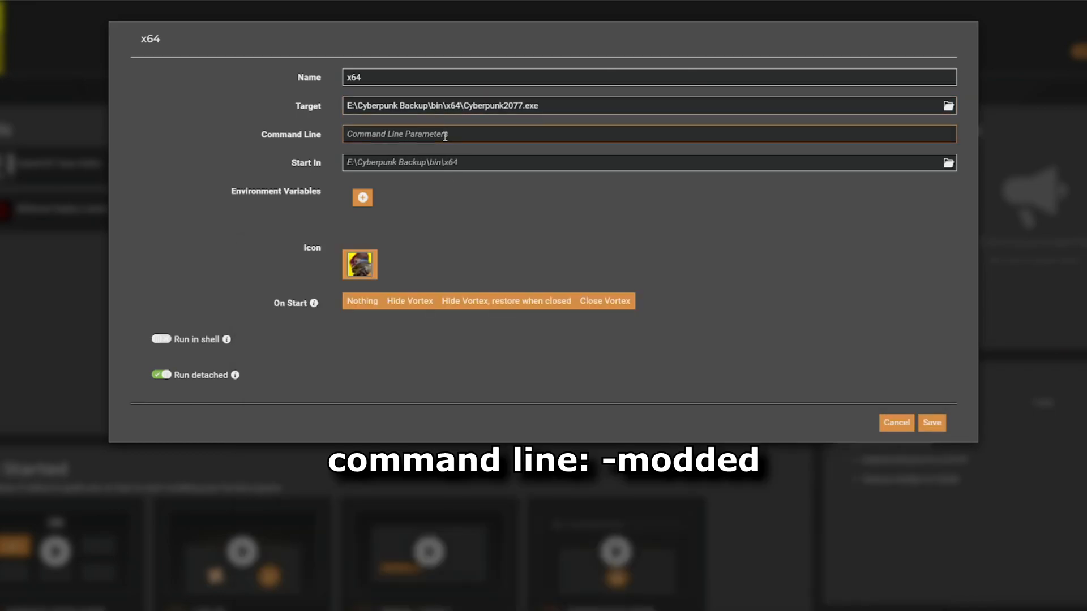
type("-modded")
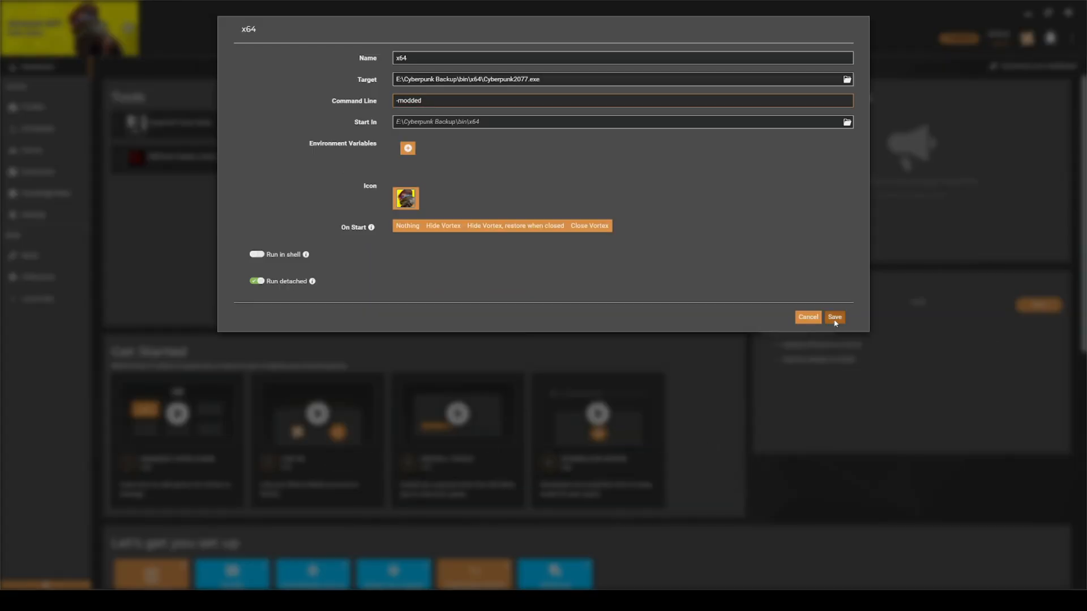
left_click(835, 317)
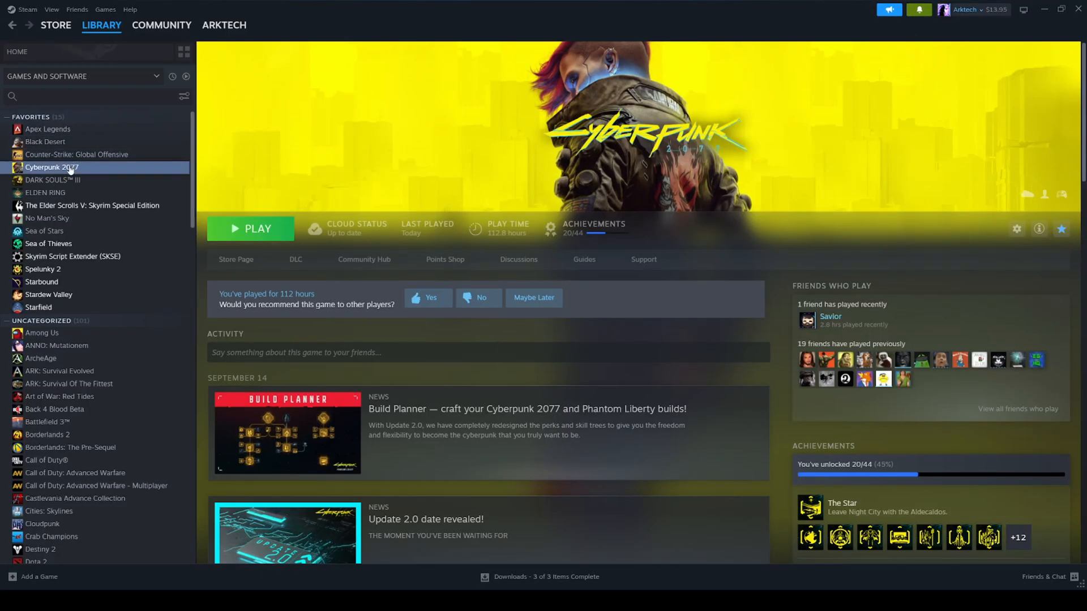
Step: Uninstall Cyberpunk 2077 via Manage in the Steam library
right_click(51, 168)
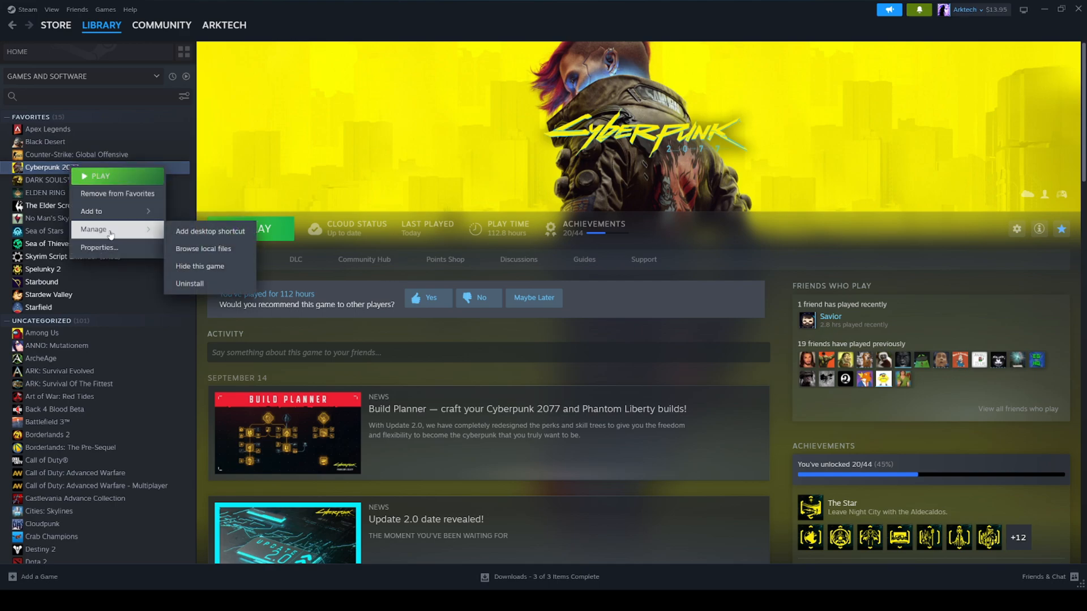
left_click(189, 283)
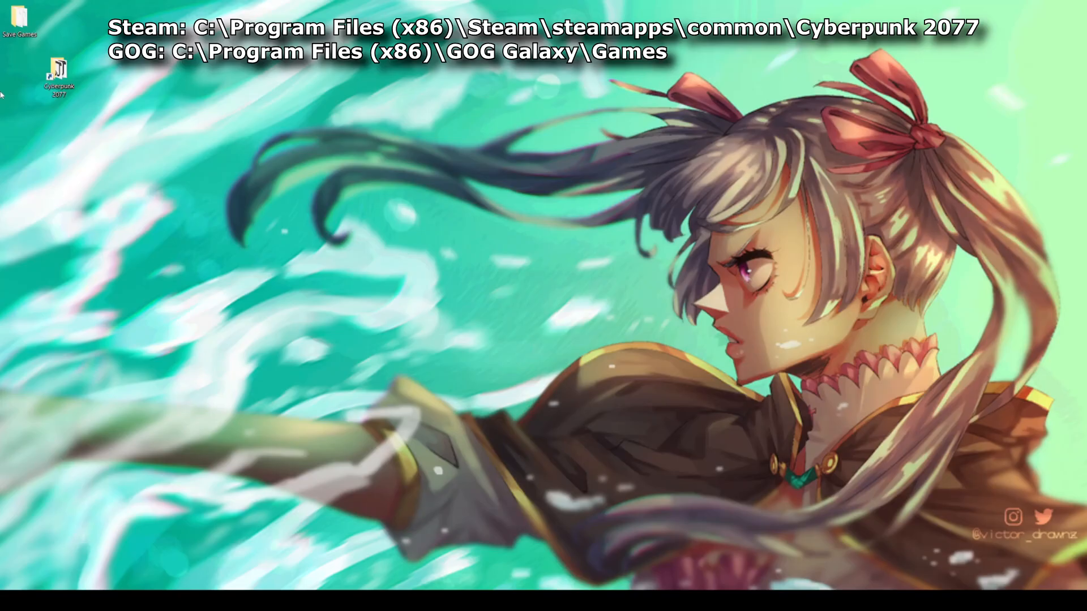
Step: Inspect the leftover mods folder in the old Cyberpunk 2077 install and delete it
left_click(58, 75)
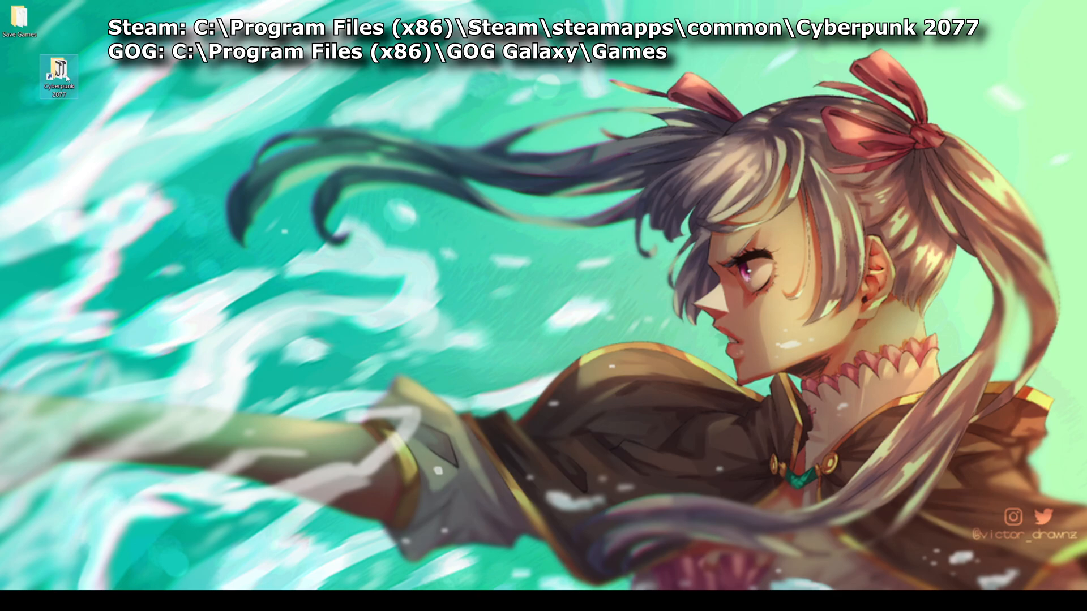
double_click(58, 75)
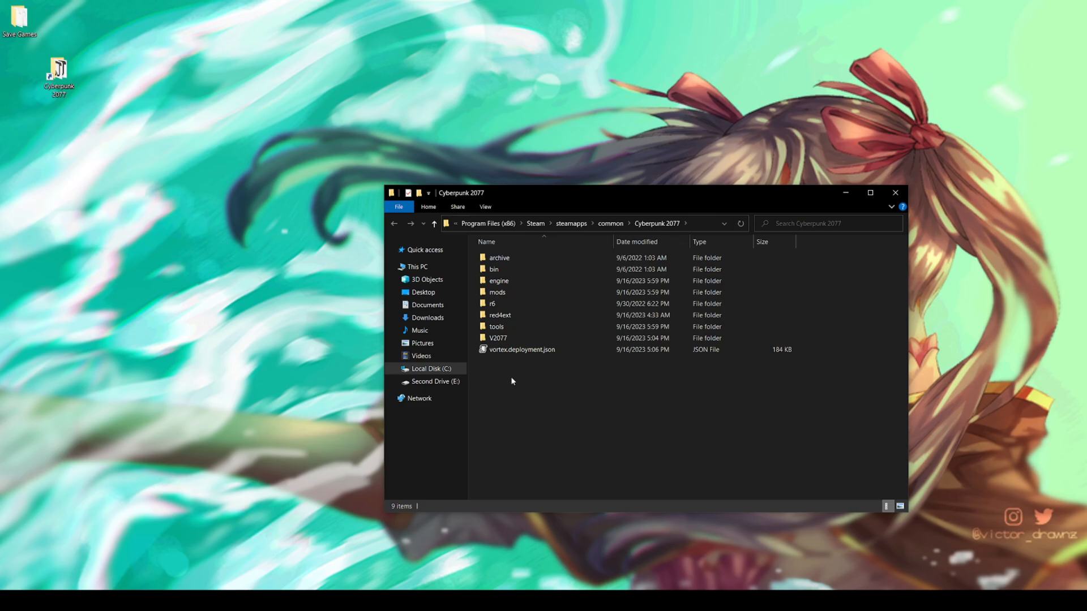
double_click(496, 292)
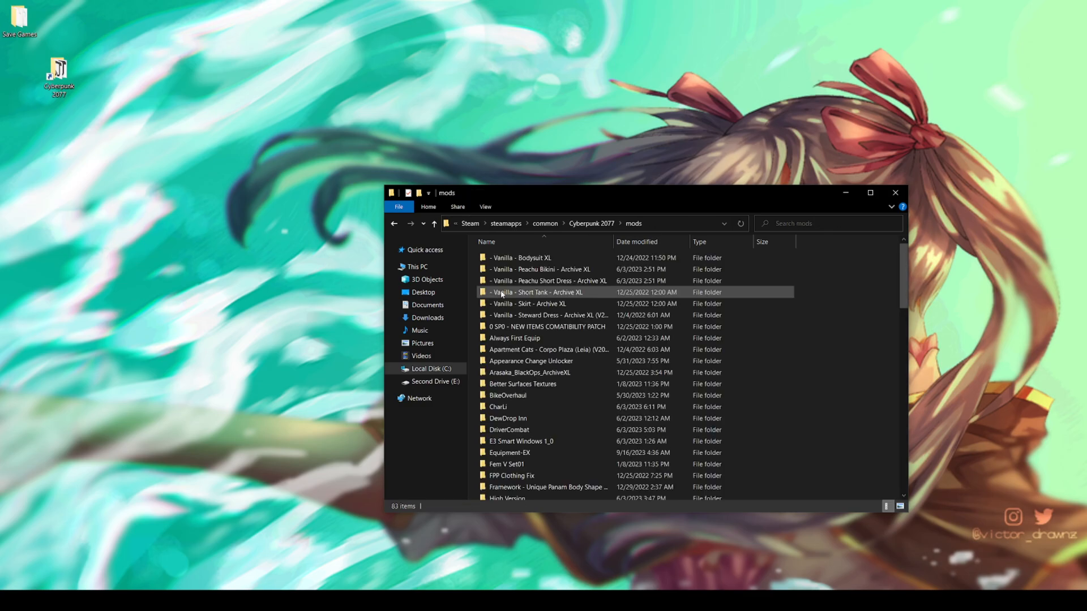
scroll("down", 3)
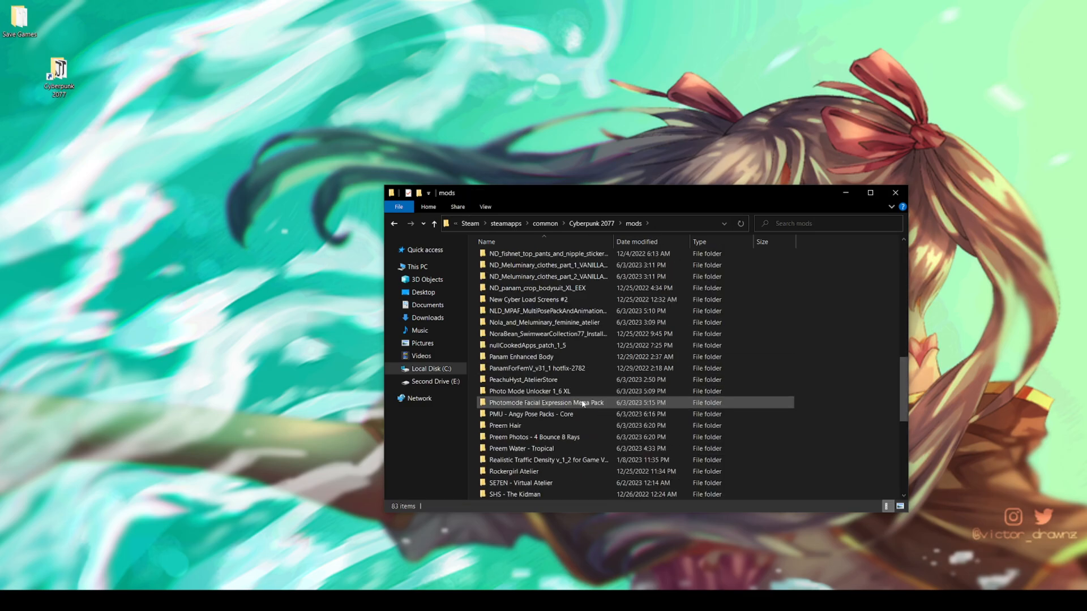
left_click(394, 223)
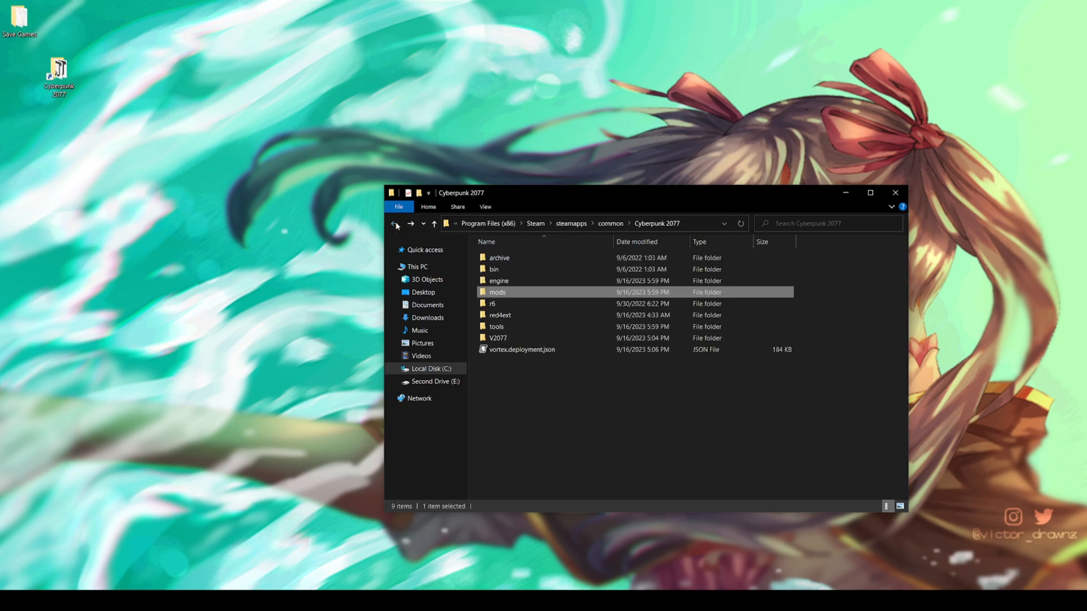
key("ctrl+a")
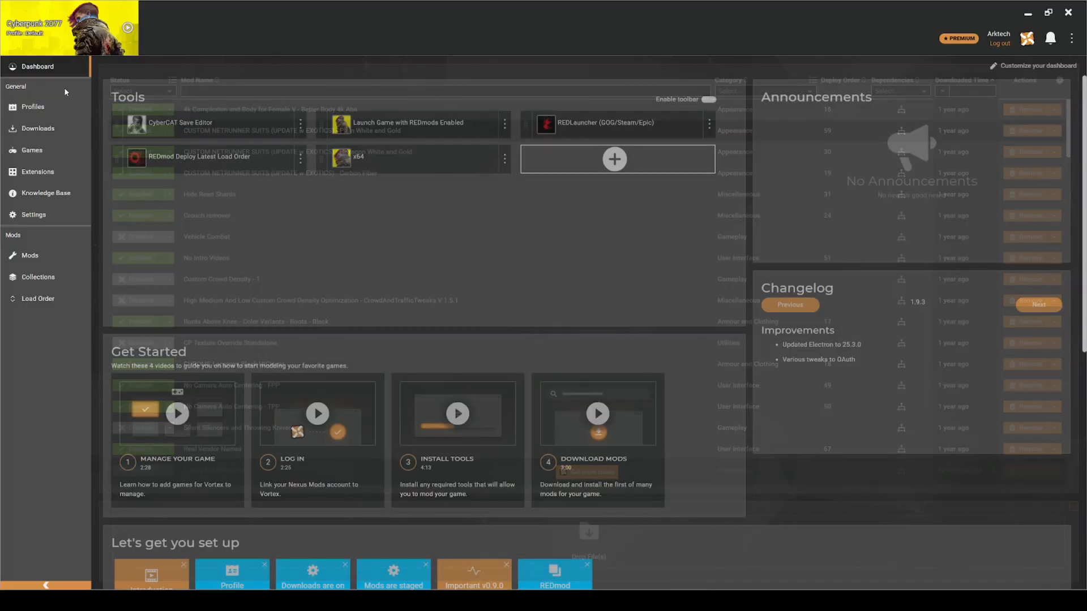
Step: Add a Cyberpunk 2077 profile named 'Cyberpunk Phantom Liberty' and confirm removing leftover mods
left_click(33, 106)
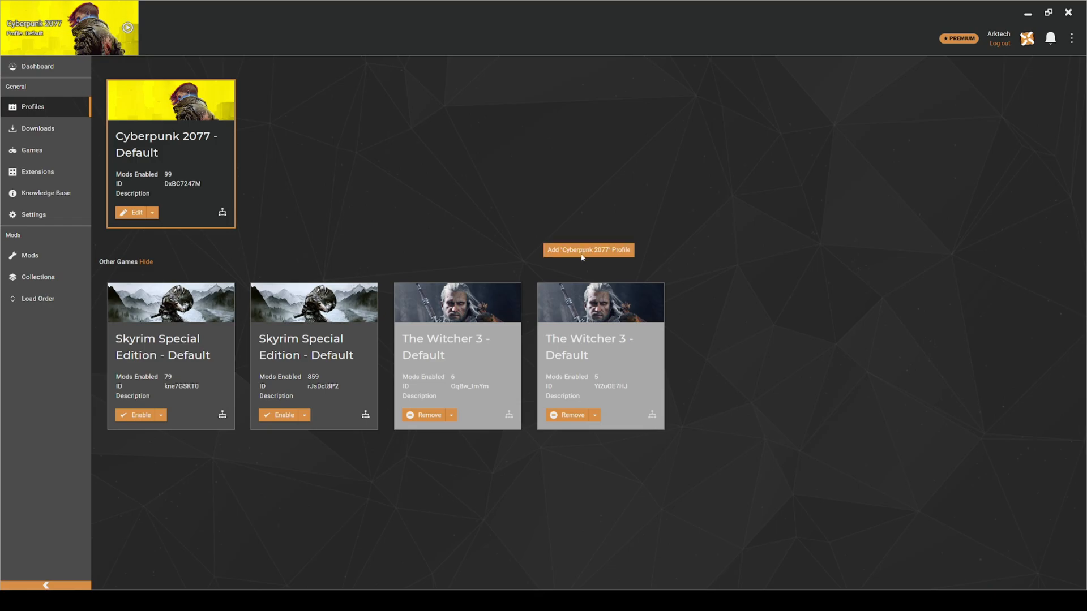
left_click(588, 250)
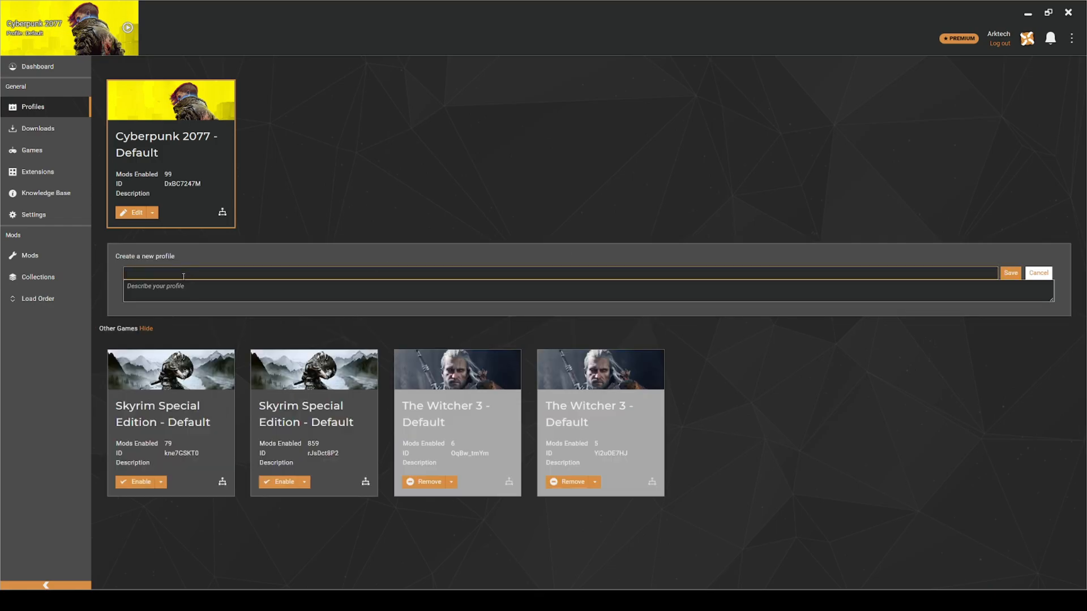
type("Cyberpunk")
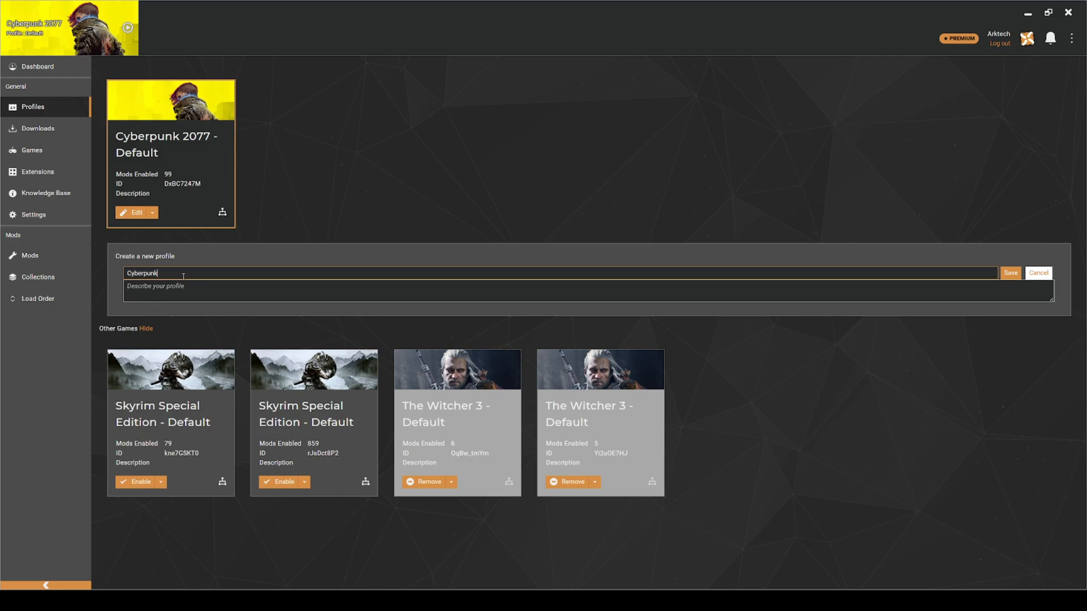
left_click(1010, 273)
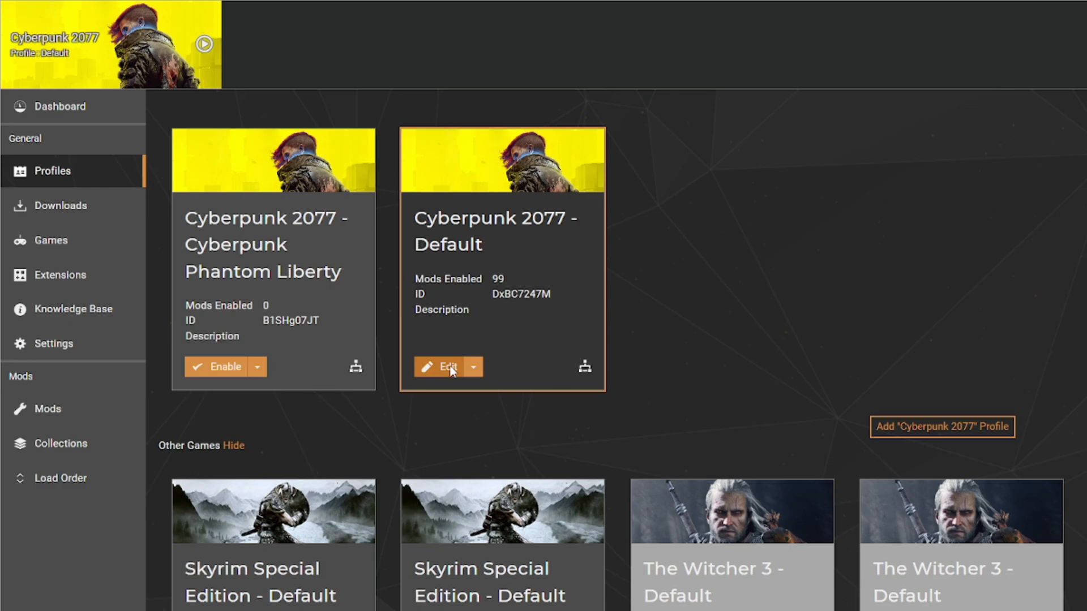
left_click(219, 367)
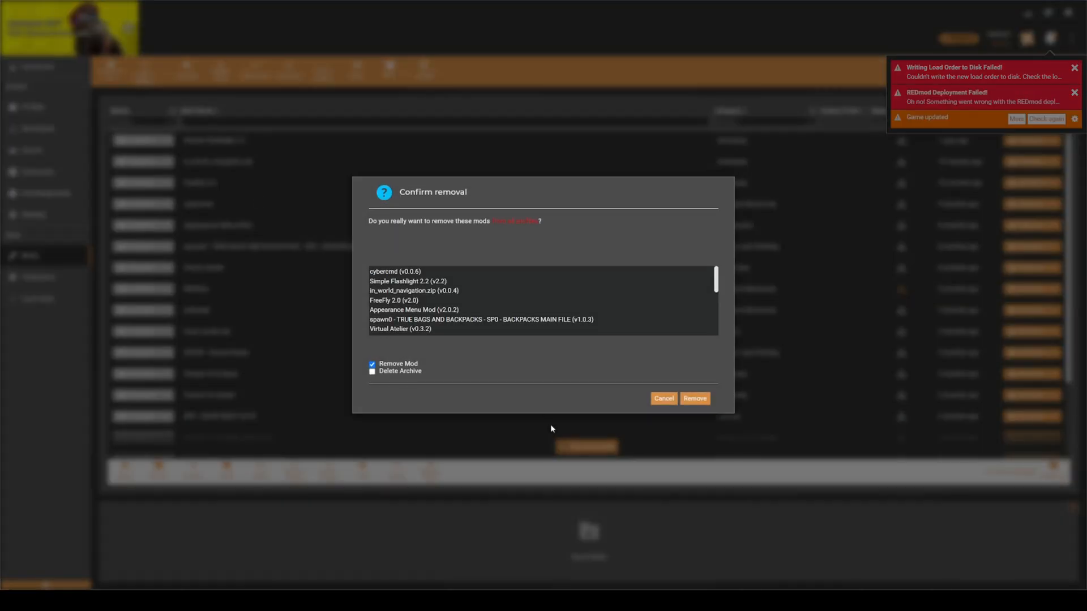
left_click(694, 399)
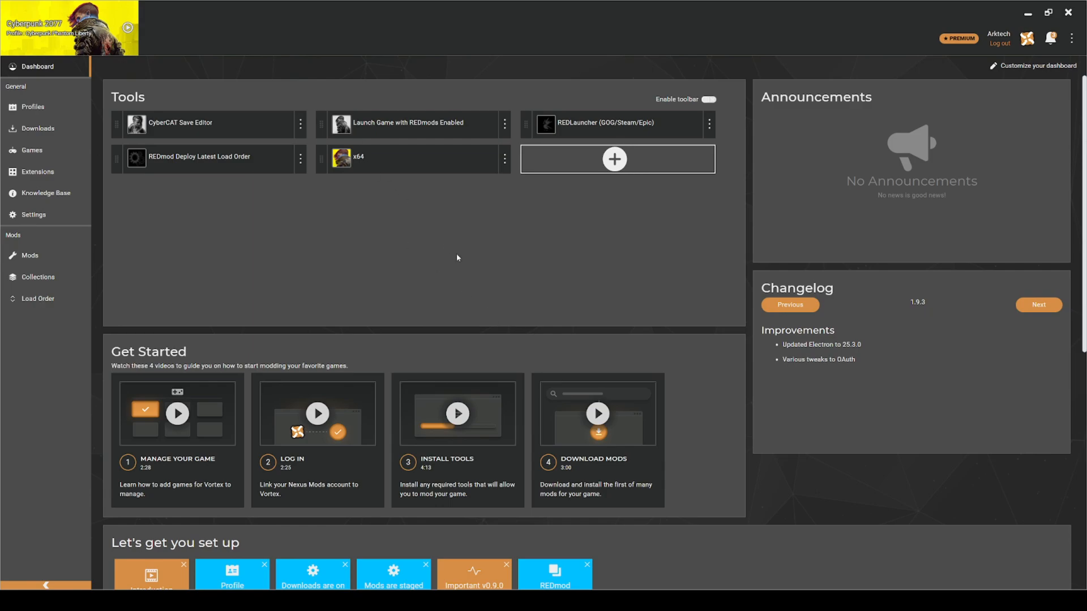
mouse_move(462, 244)
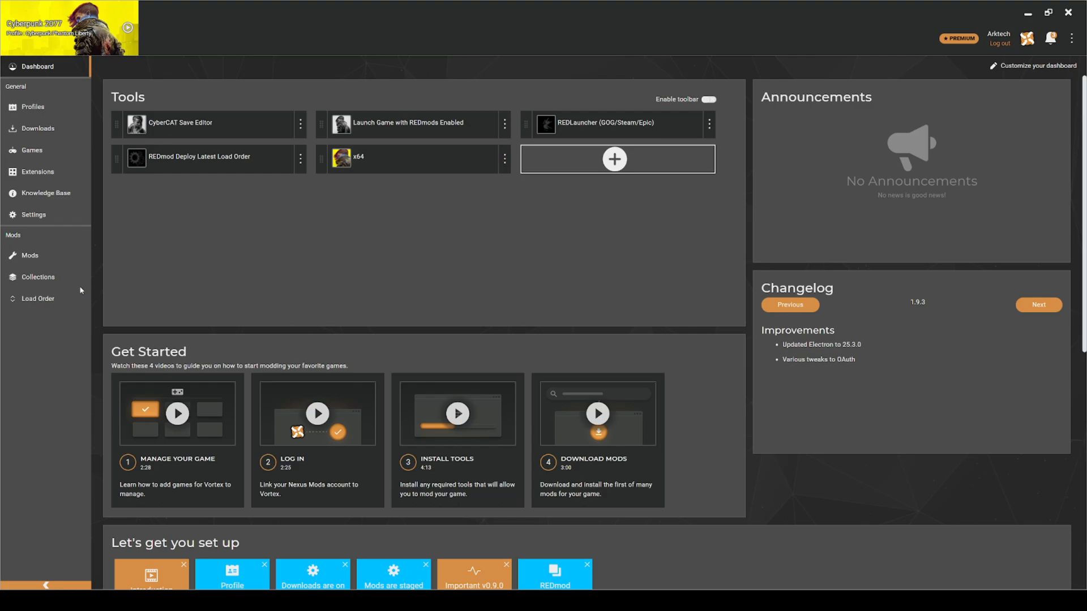
left_click(30, 255)
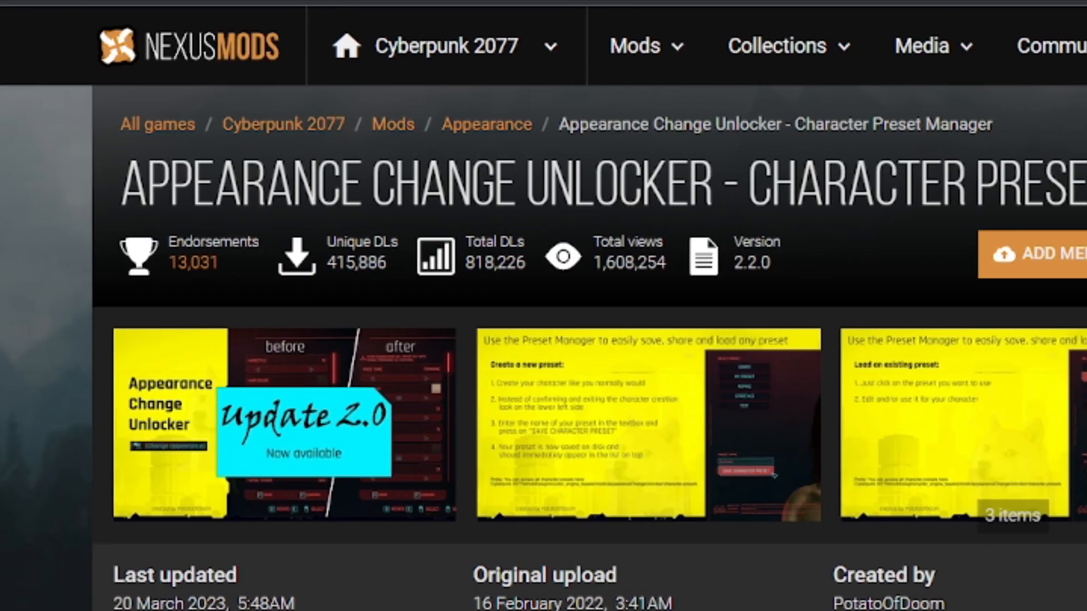
Step: View the Appearance Change Unlocker mod page's description on Nexus Mods
scroll("right", 3)
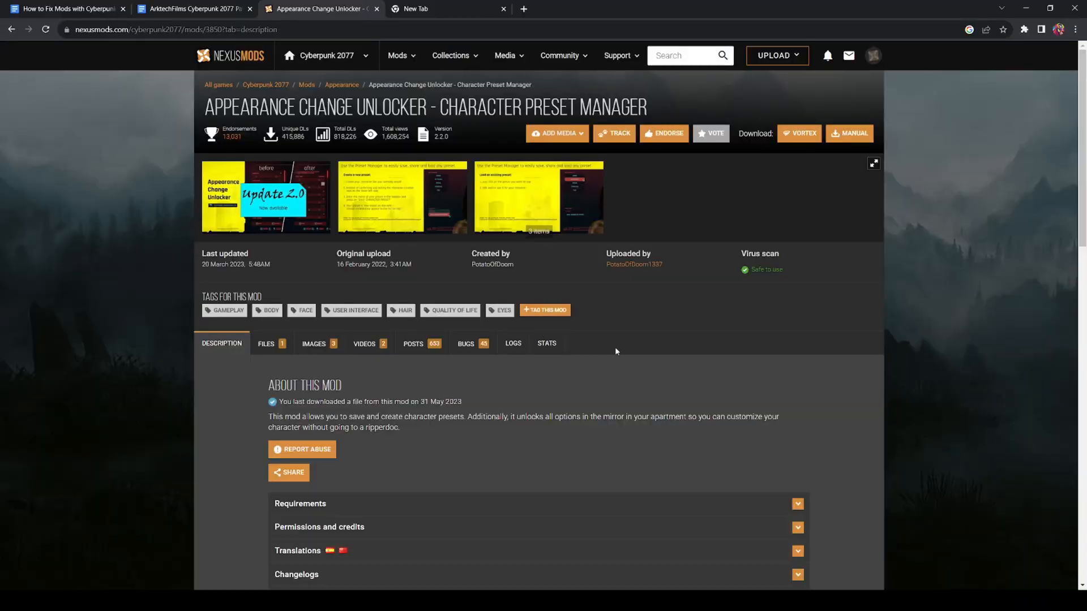
mouse_move(641, 356)
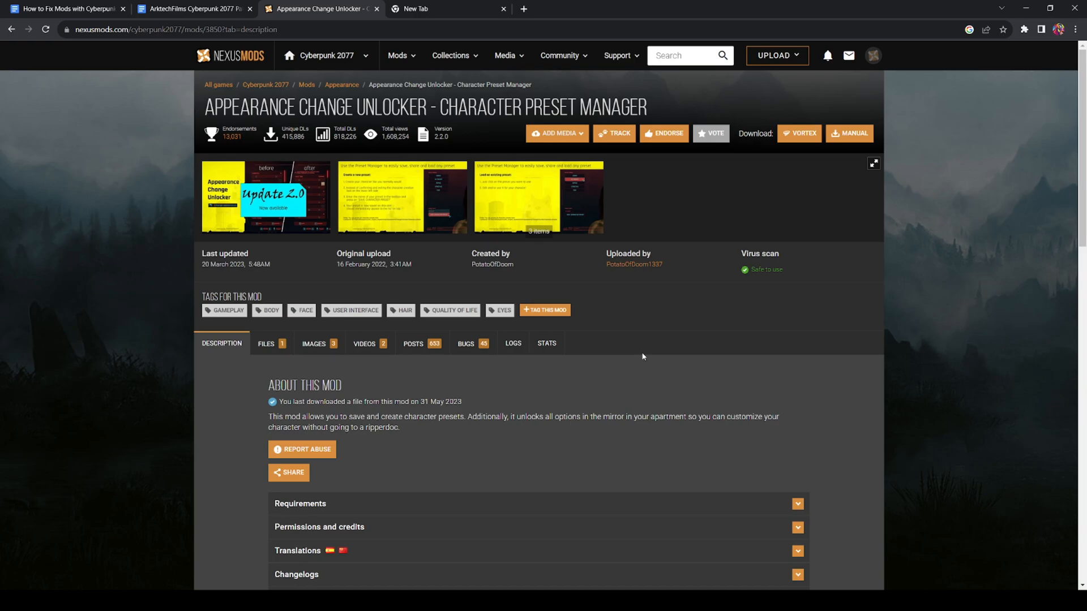
mouse_move(360, 503)
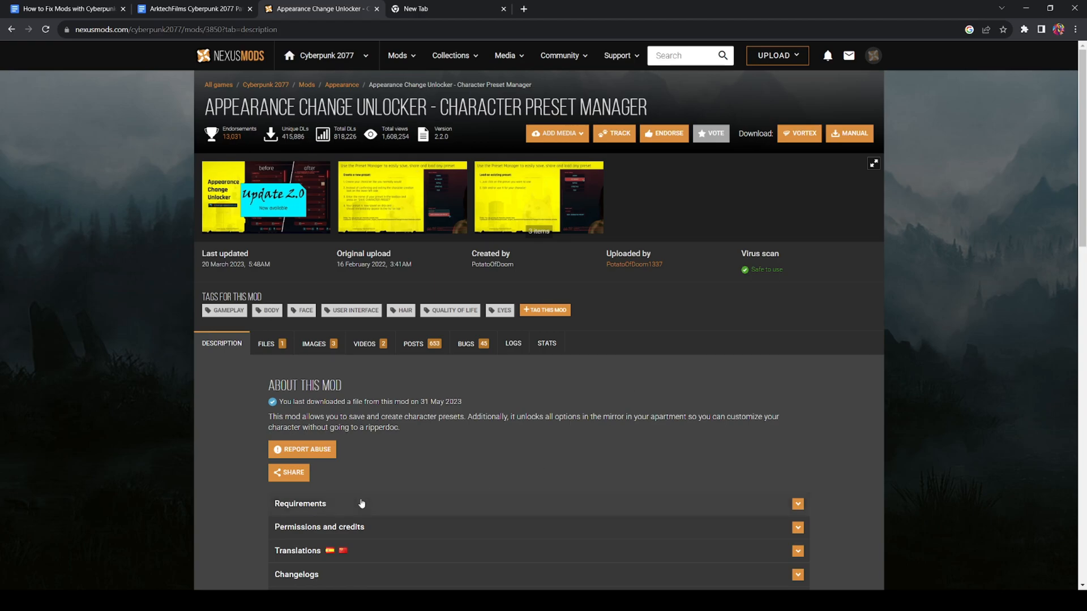
left_click(301, 503)
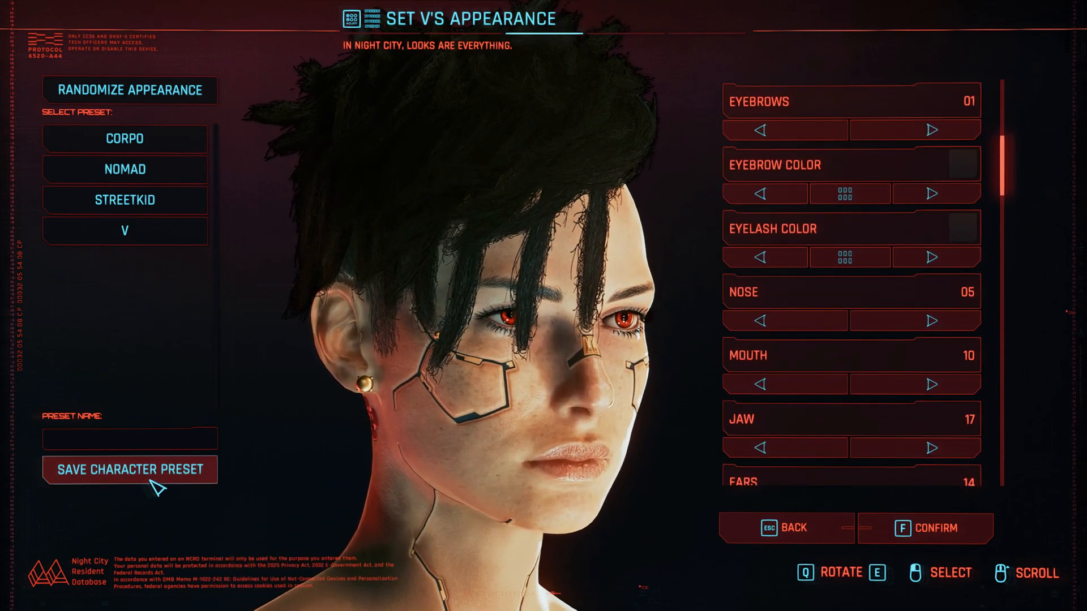
Step: Save V's current look with SAVE CHARACTER PRESET in the Set V's Appearance screen
left_click(130, 437)
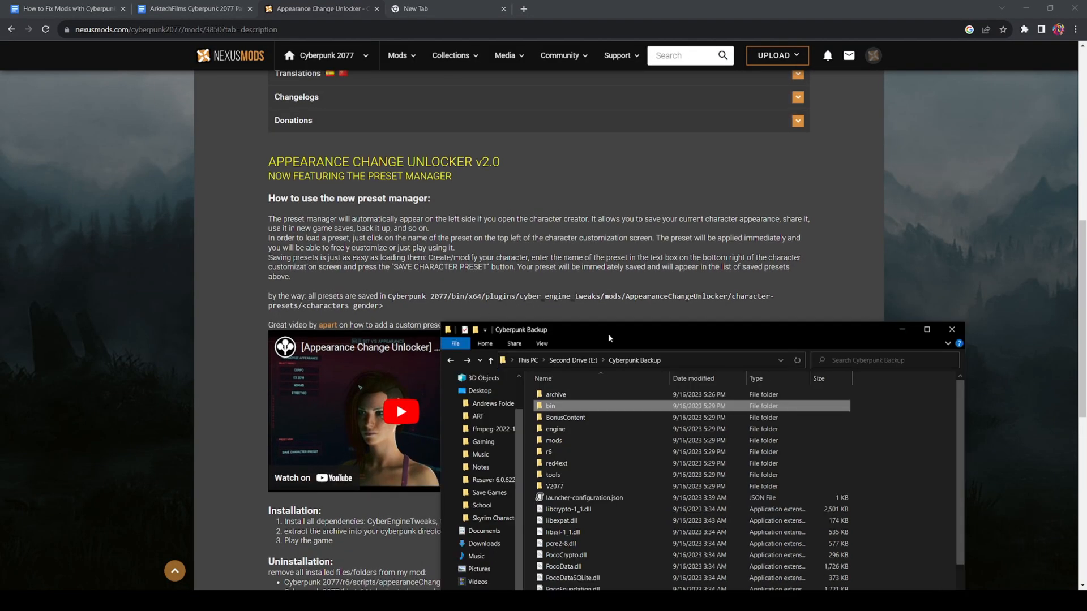
Step: Browse the backup down to AppearanceChangeUnlocker's female character-presets folder
left_click_drag(609, 330, 580, 213)
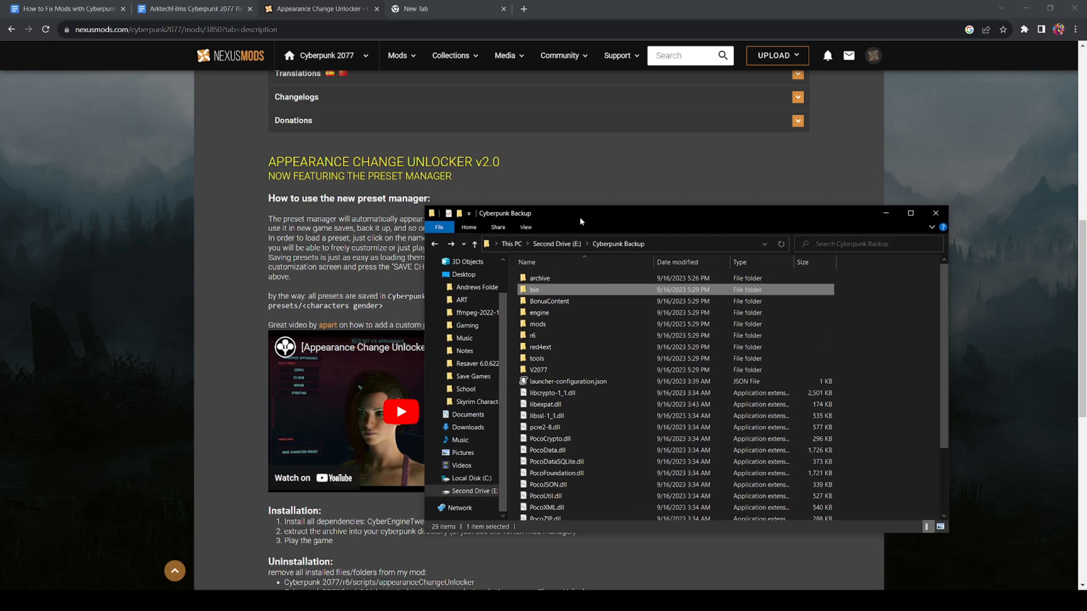
mouse_move(534, 289)
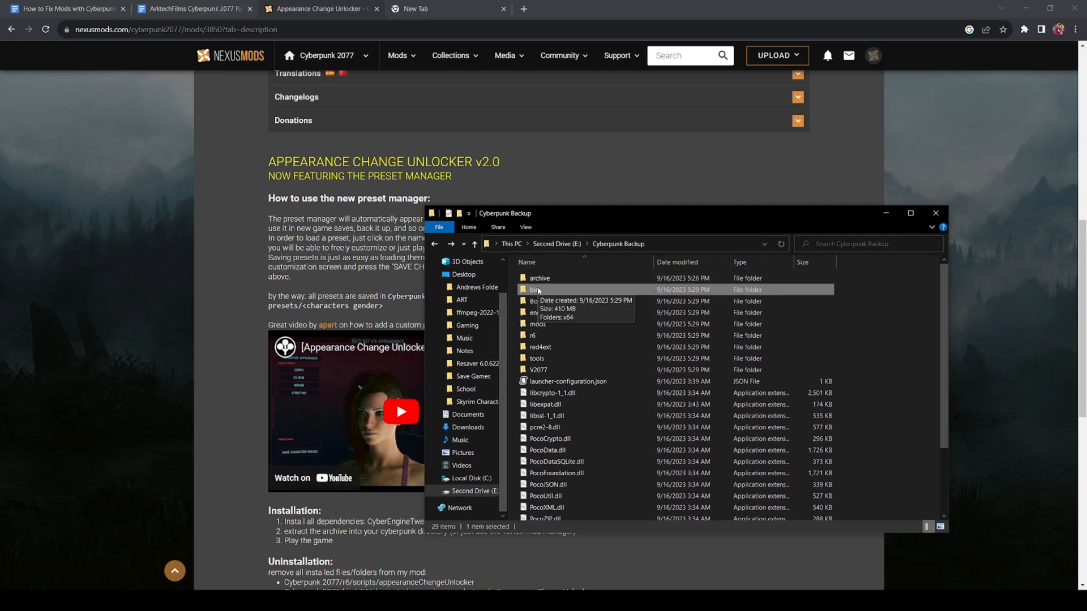
mouse_move(547, 290)
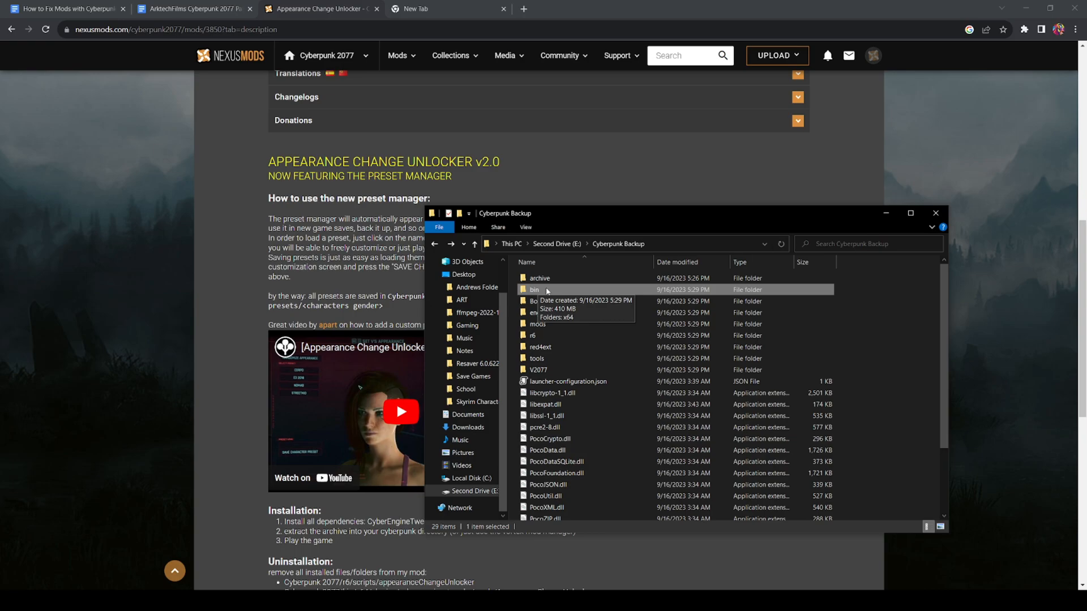
double_click(534, 289)
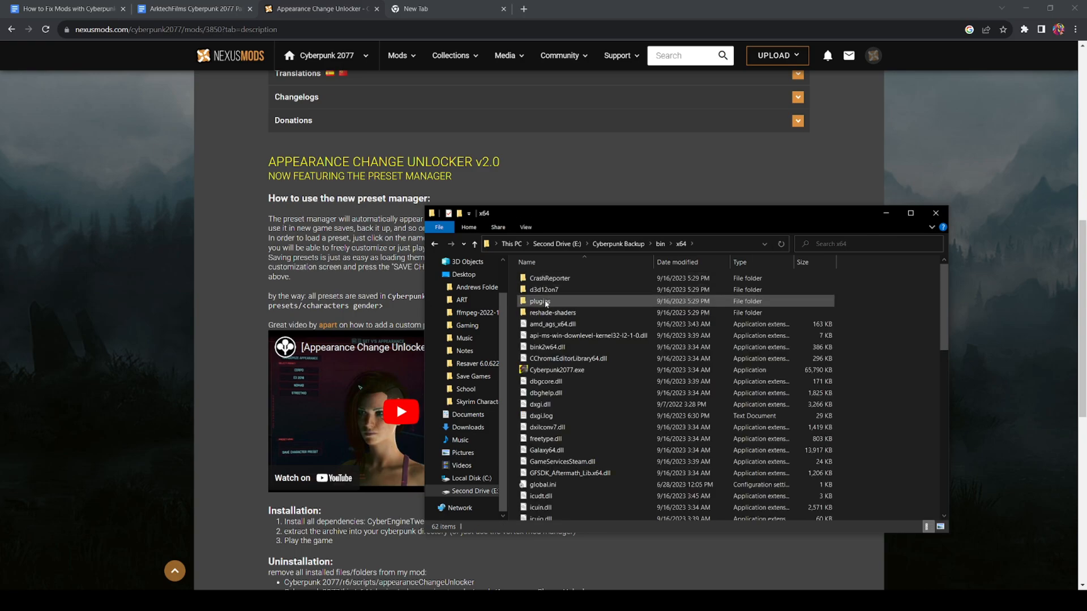
double_click(540, 301)
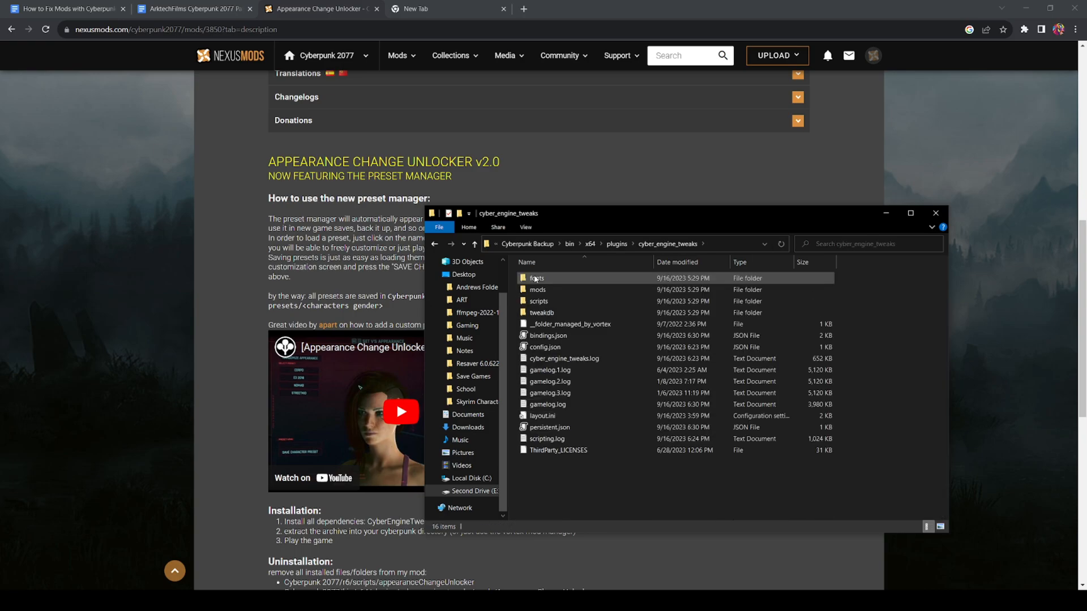
double_click(537, 288)
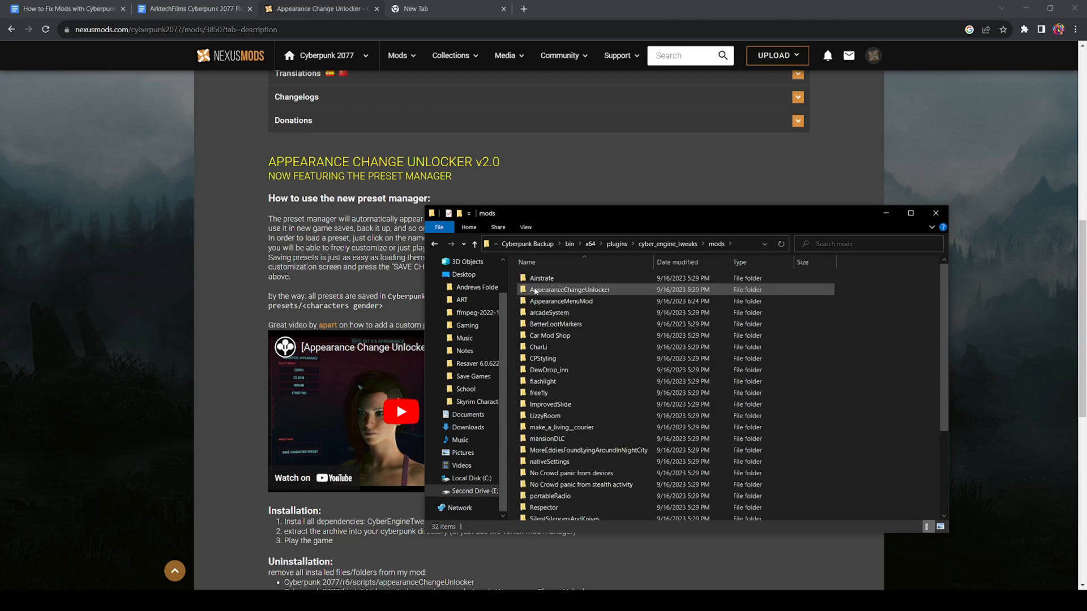
double_click(570, 290)
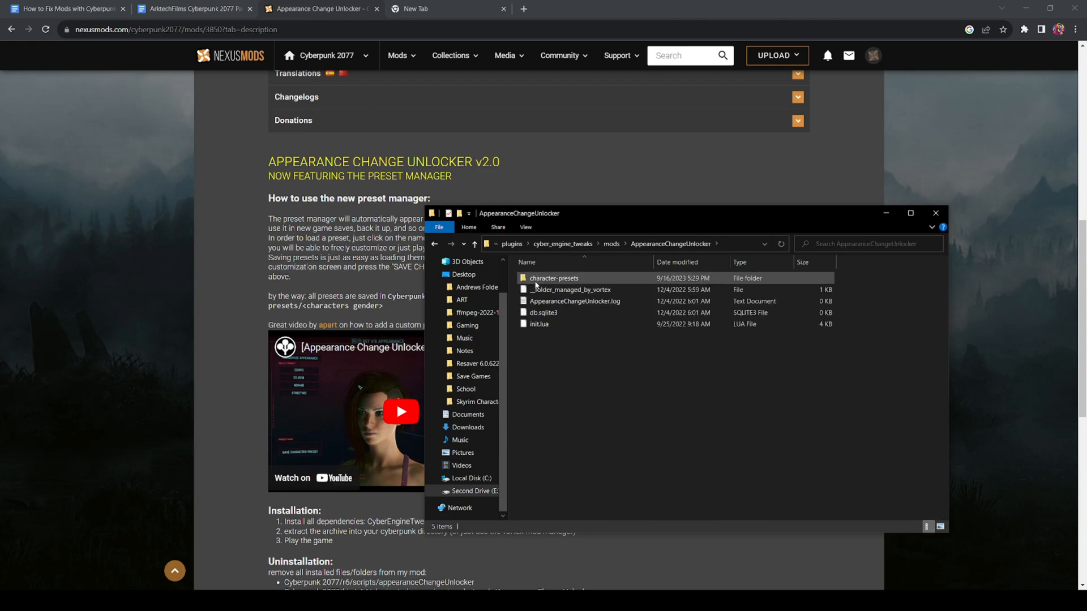
double_click(553, 279)
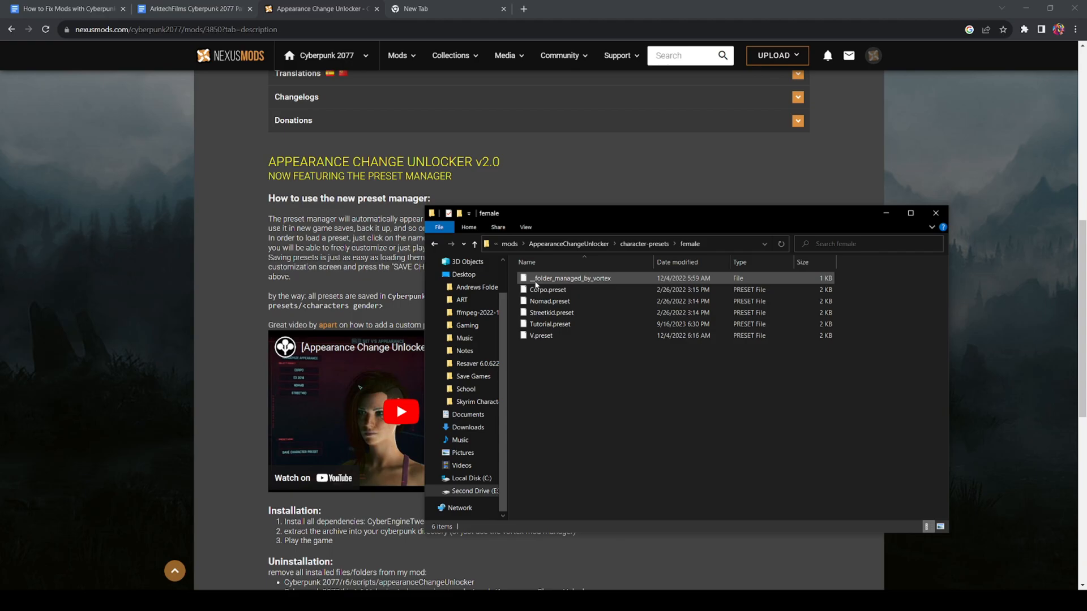
Step: Copy Tutorial.preset from the presets folder to the desktop
left_click(549, 324)
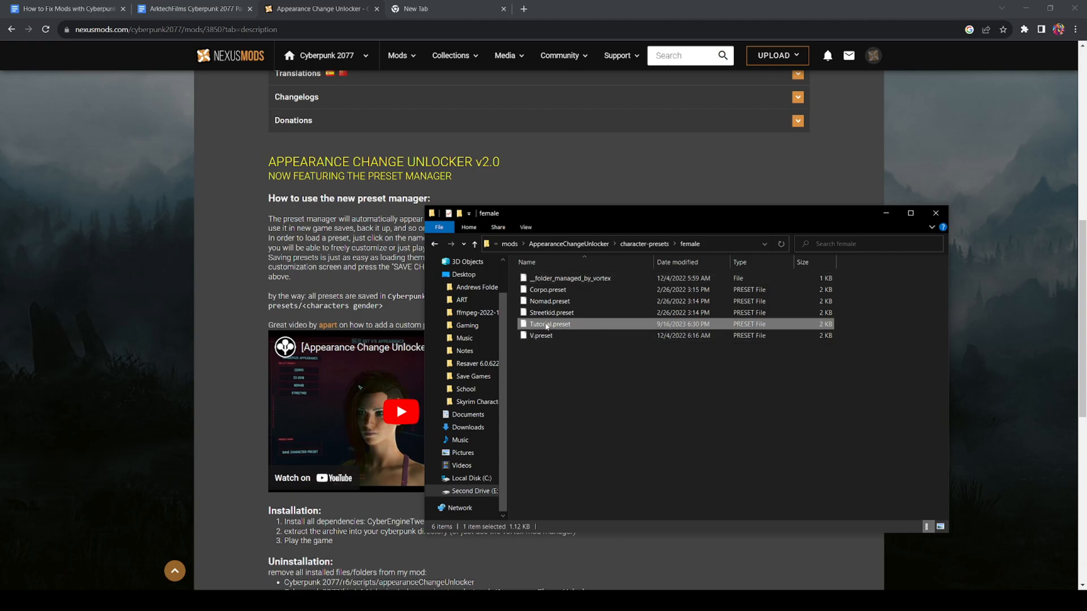
right_click(549, 324)
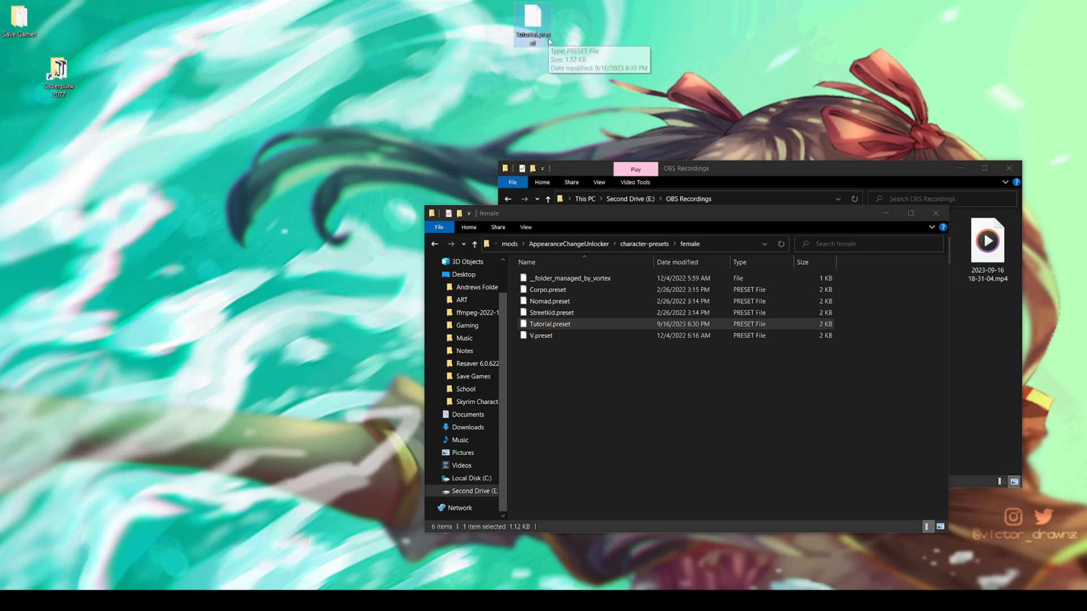
mouse_move(589, 56)
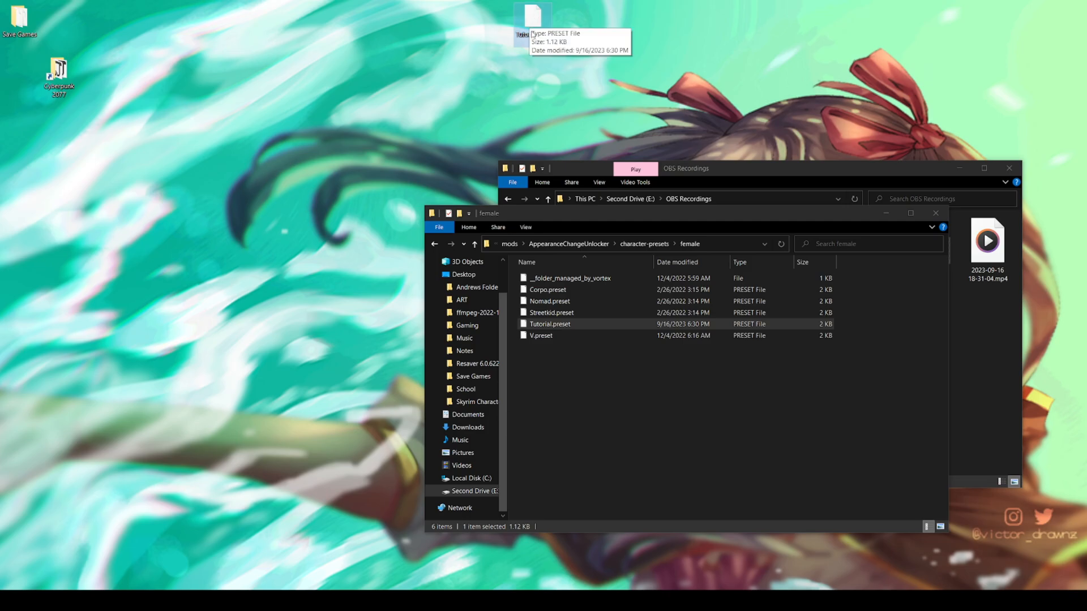
mouse_move(564, 387)
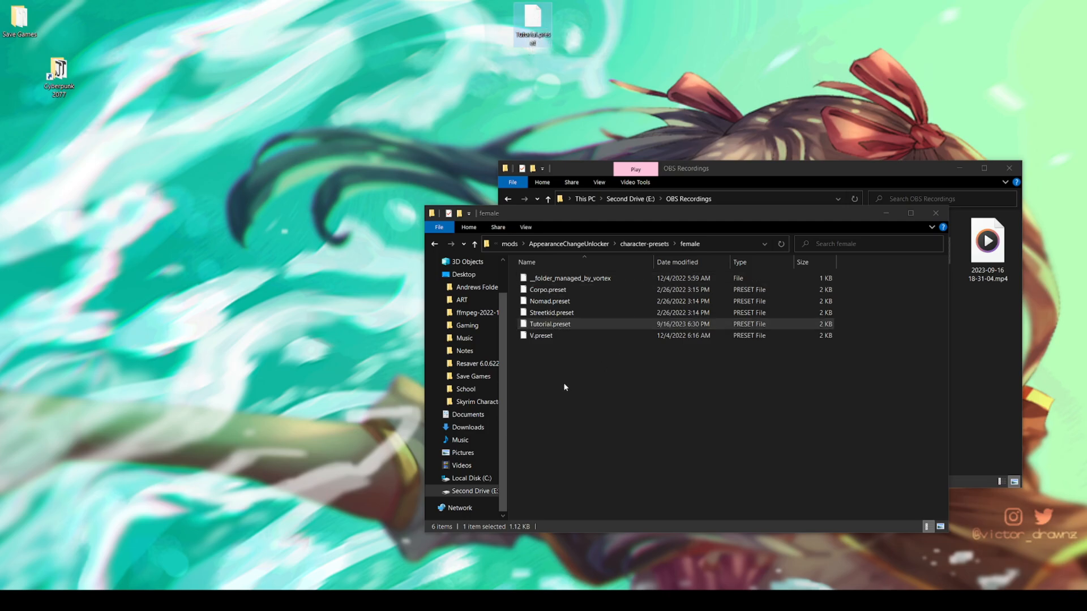